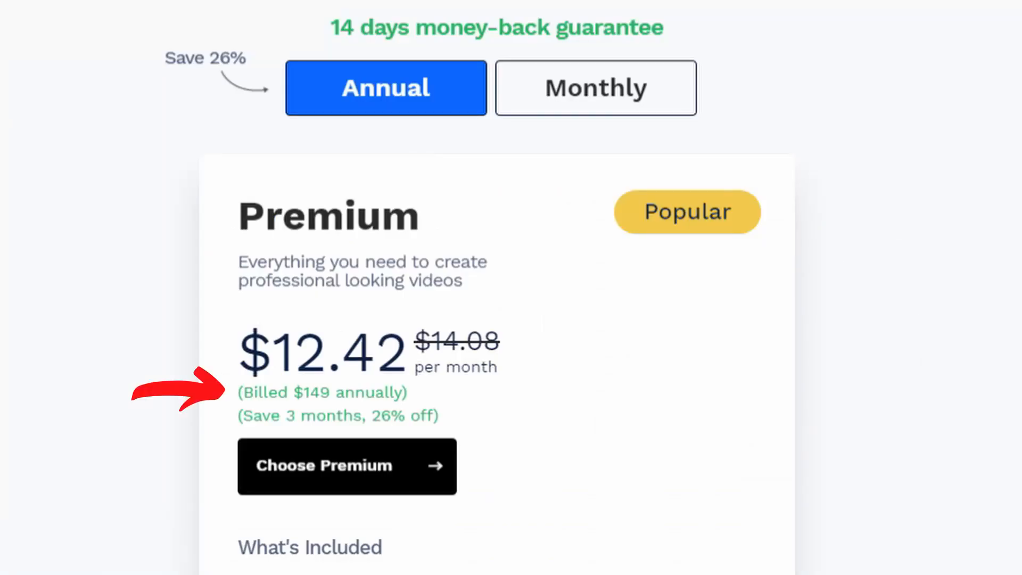
# Scroll past the Premium annual pricing to the product video templates page
pyautogui.scroll(-3)
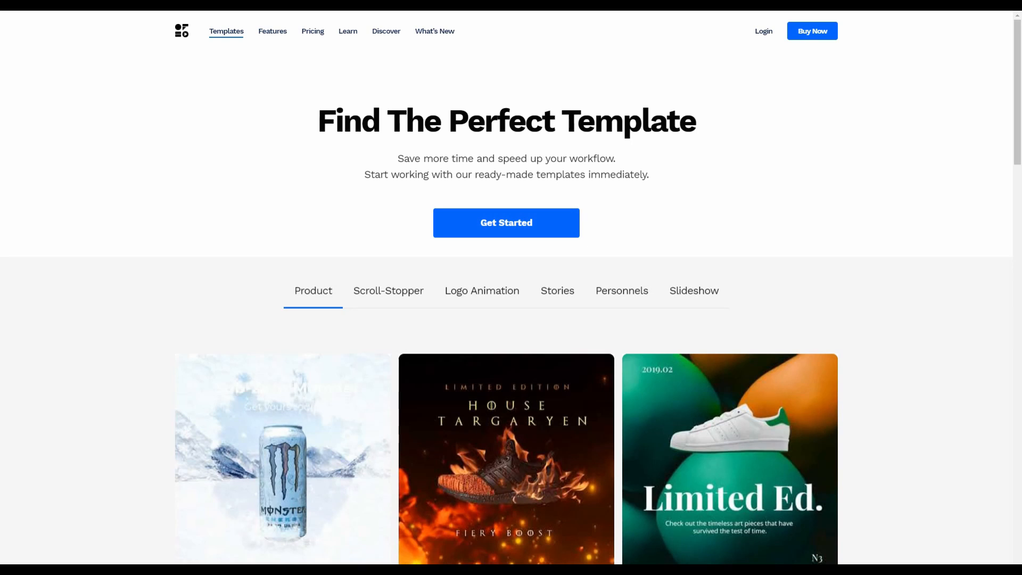
# Scroll the Product template gallery and preview the Super Sales beanie template
pyautogui.scroll(-3)
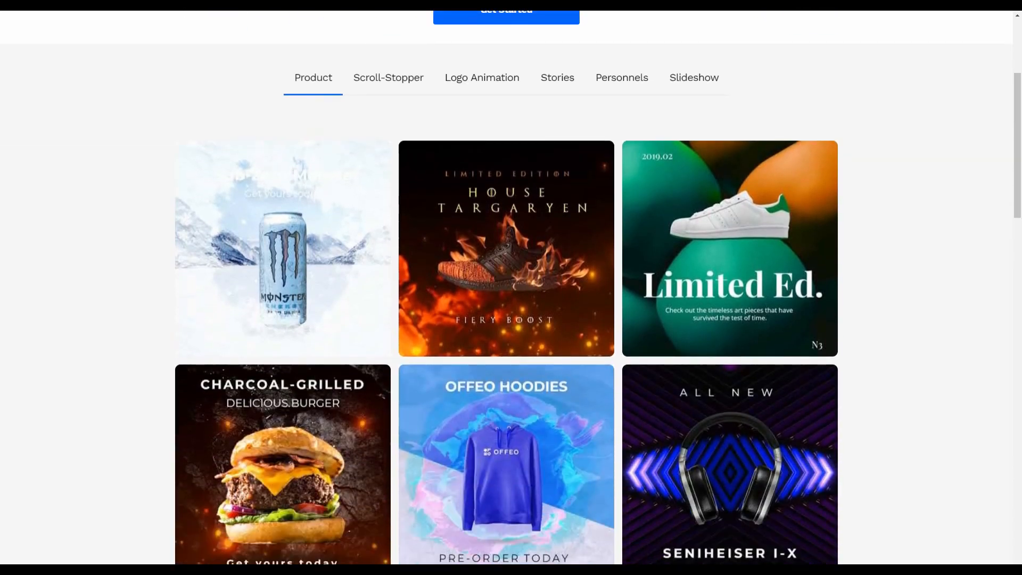
pyautogui.scroll(-3)
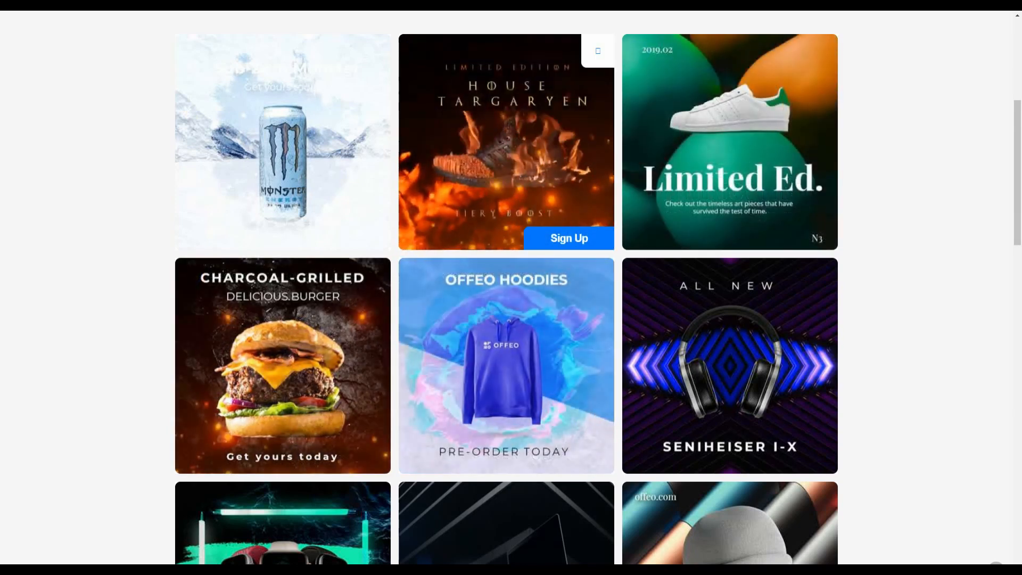
pyautogui.scroll(-3)
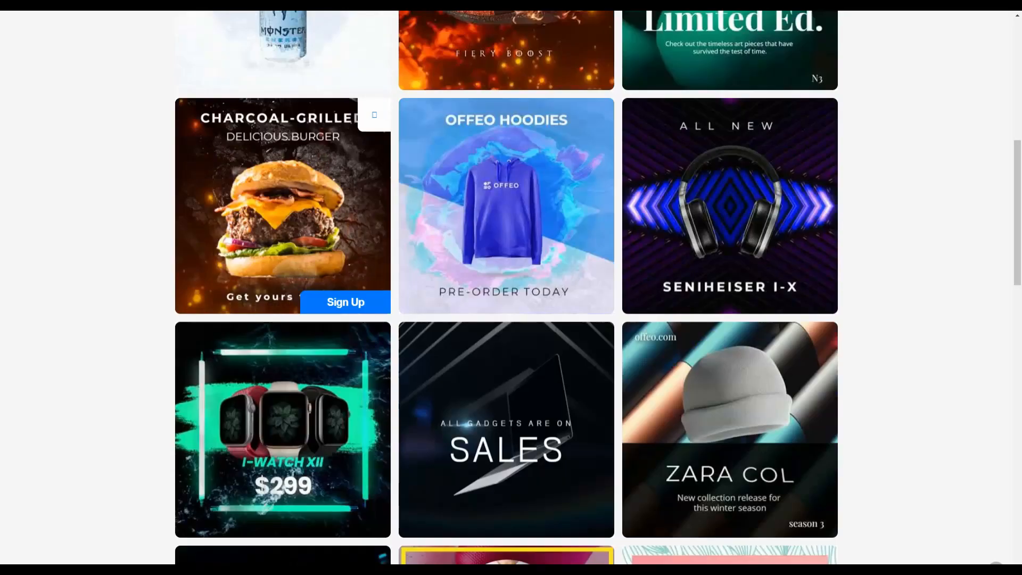
pyautogui.scroll(-3)
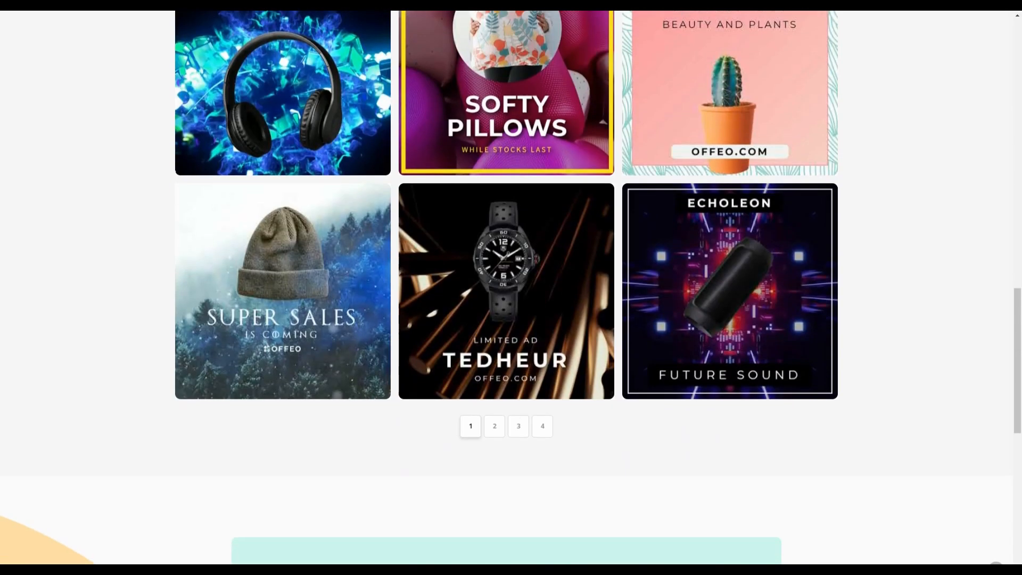
pyautogui.click(282, 290)
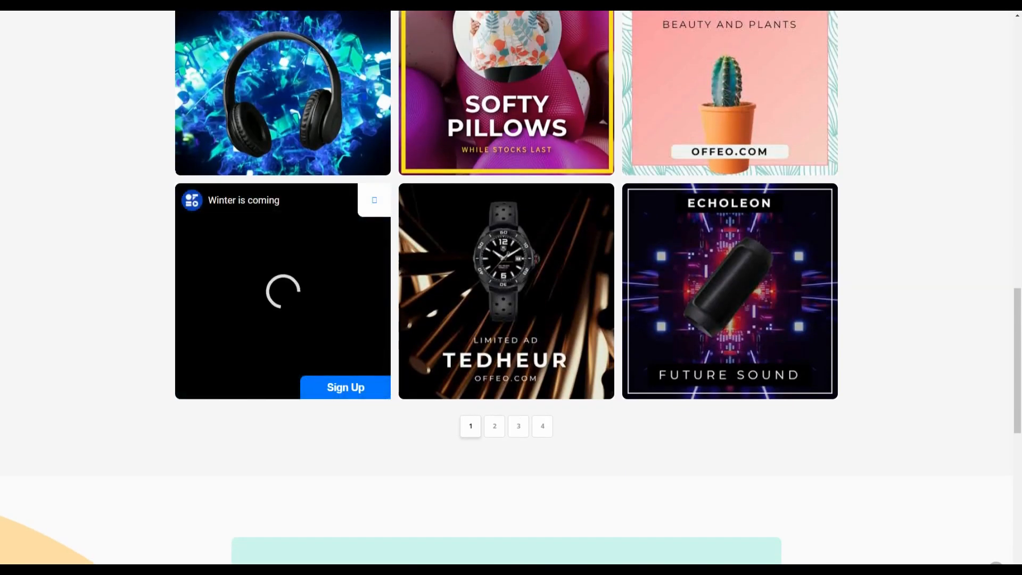
pyautogui.click(482, 78)
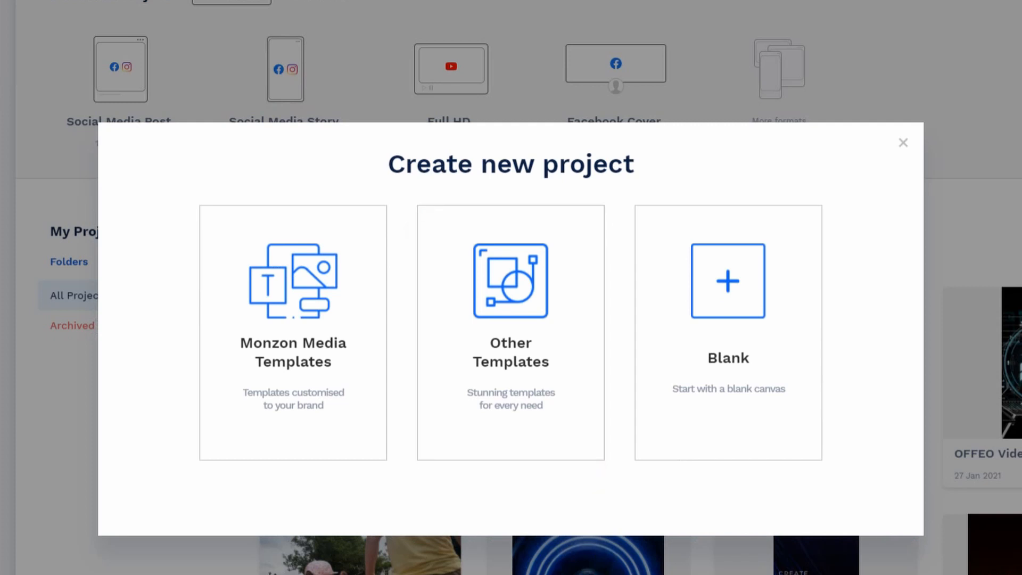
# Browse Other Templates and both My Brand pages, then open the AIR MAX - X template
pyautogui.click(510, 331)
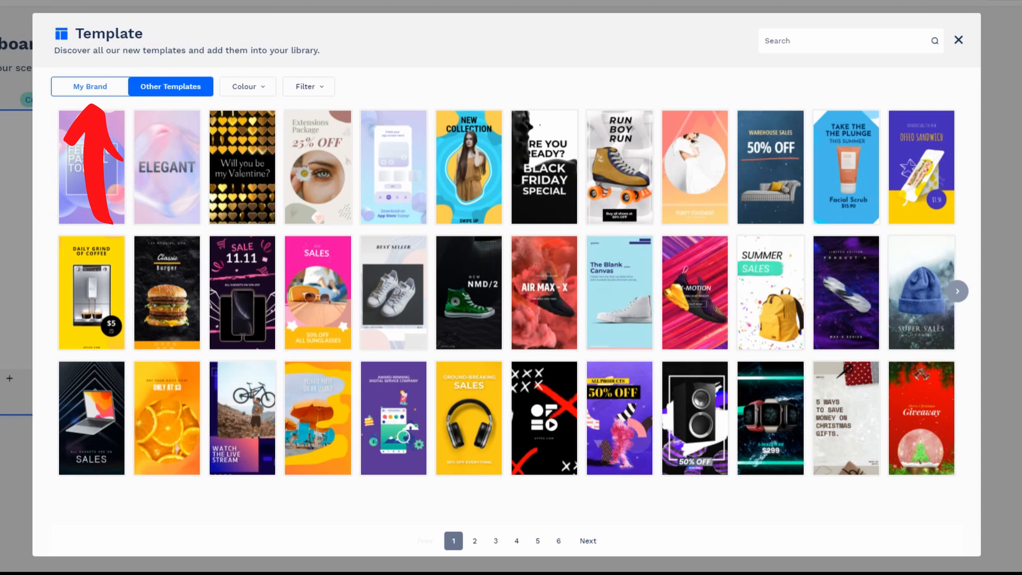
pyautogui.click(90, 87)
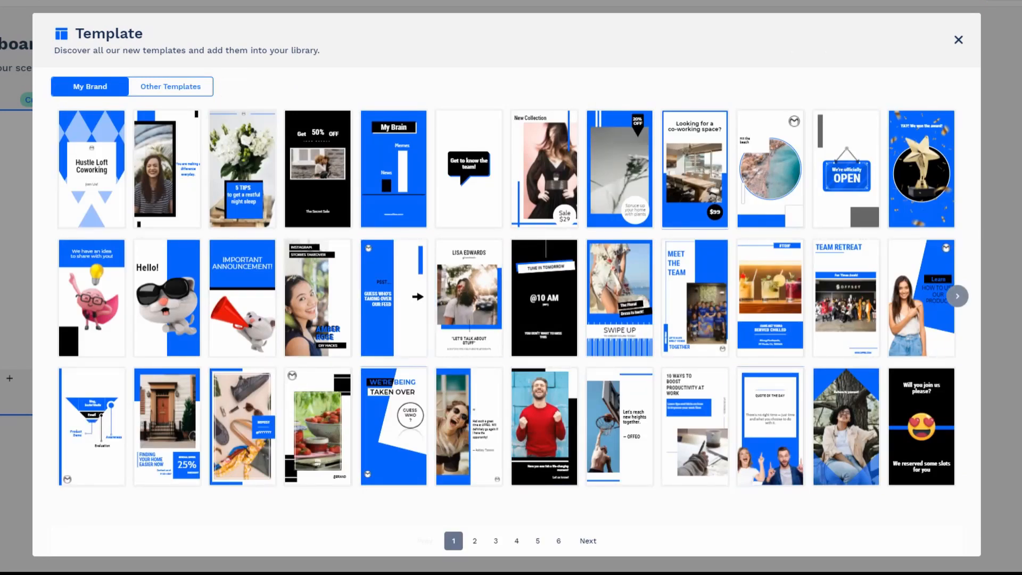
pyautogui.click(474, 540)
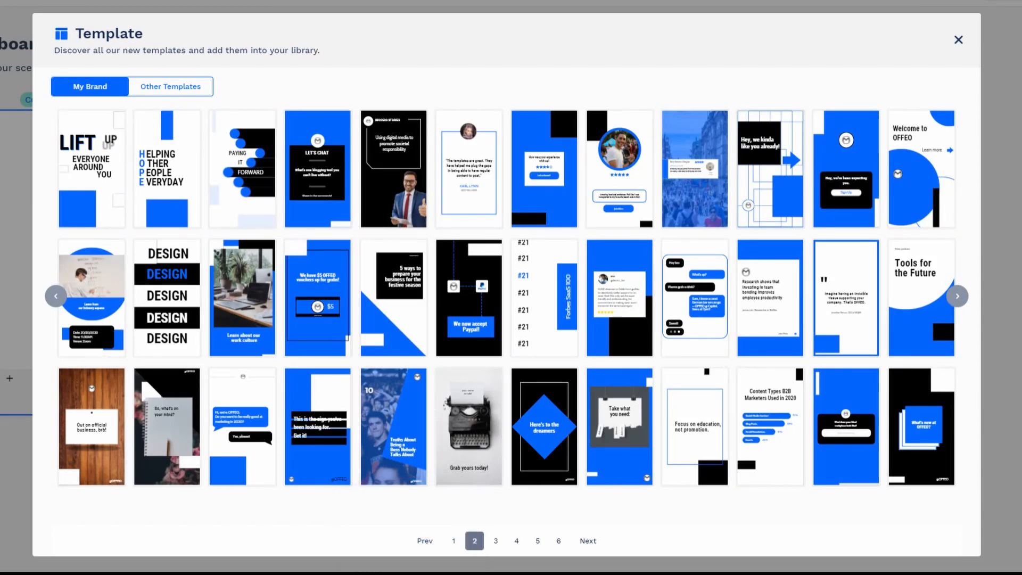
pyautogui.click(221, 145)
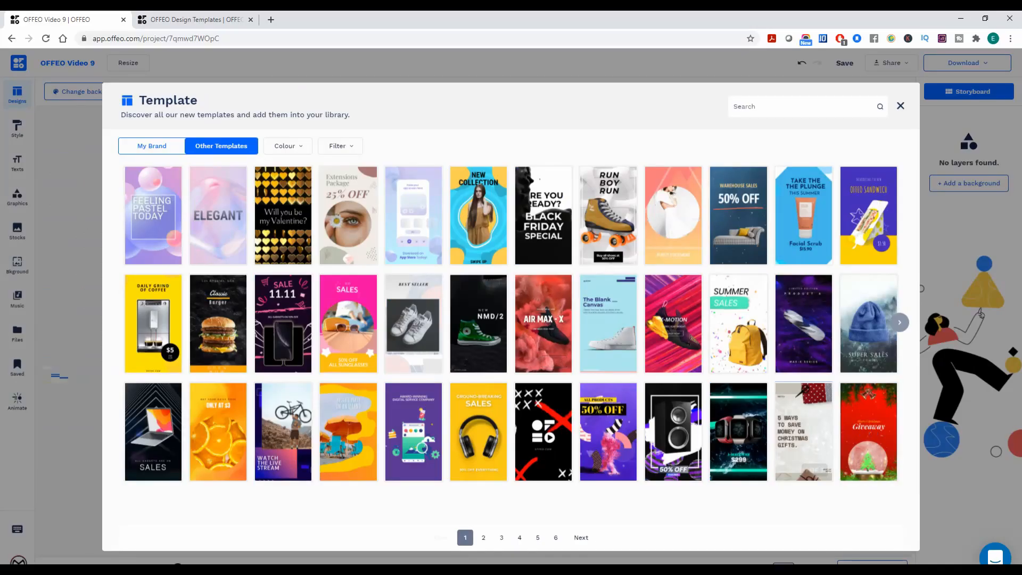
pyautogui.click(543, 322)
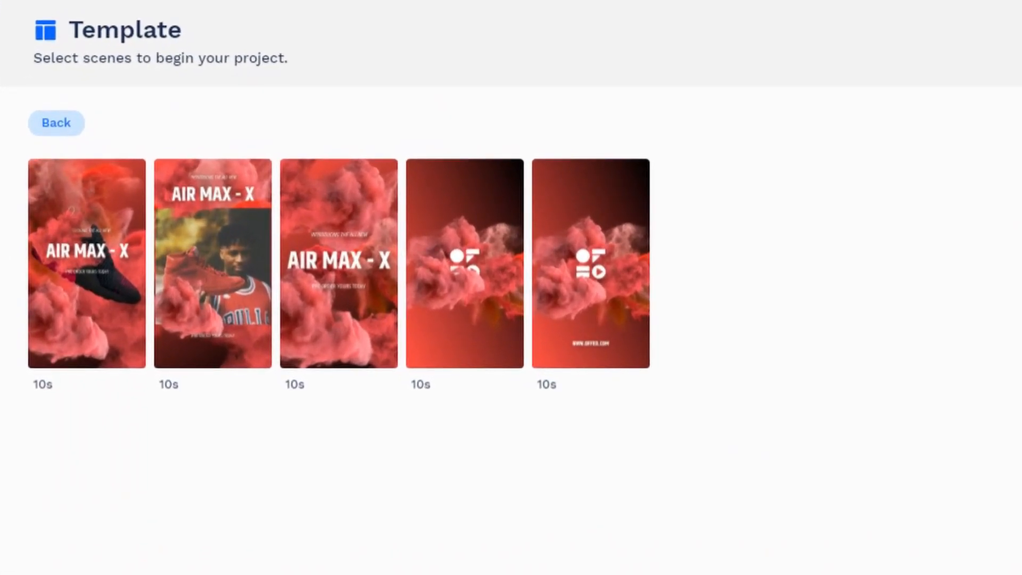
# Select all five AIR MAX - X scenes and add them to the project
pyautogui.click(86, 264)
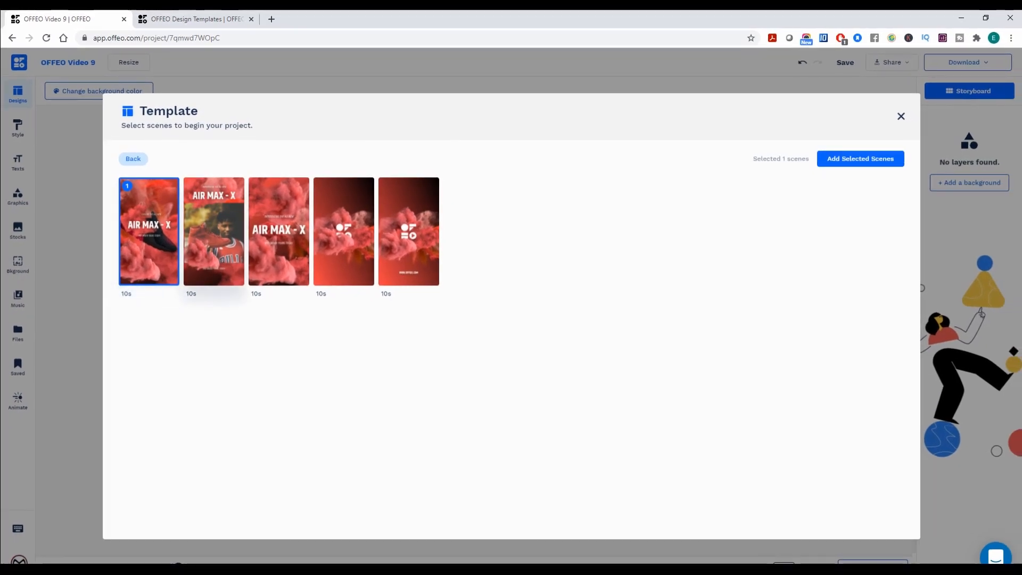
pyautogui.click(279, 232)
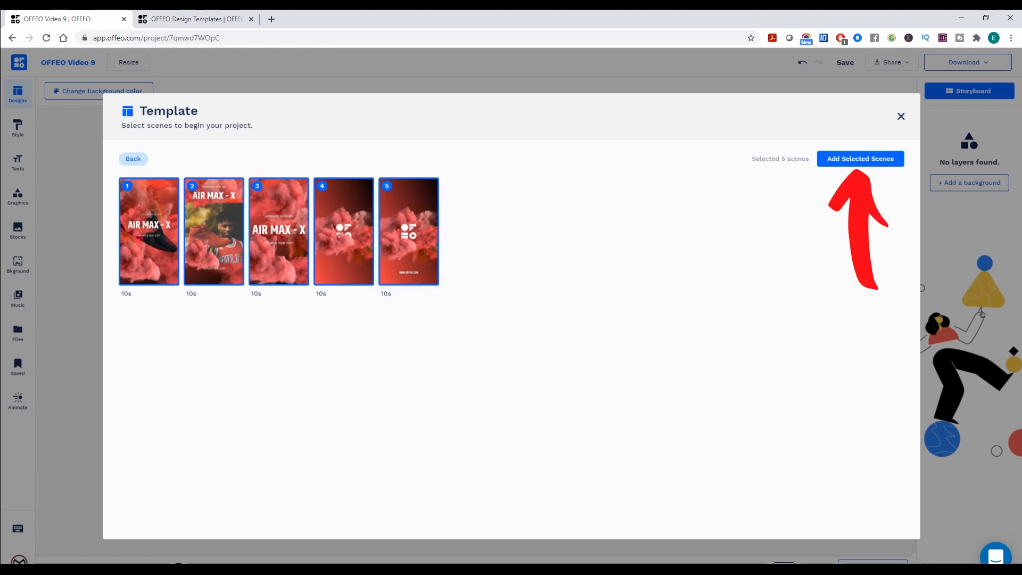
pyautogui.click(860, 158)
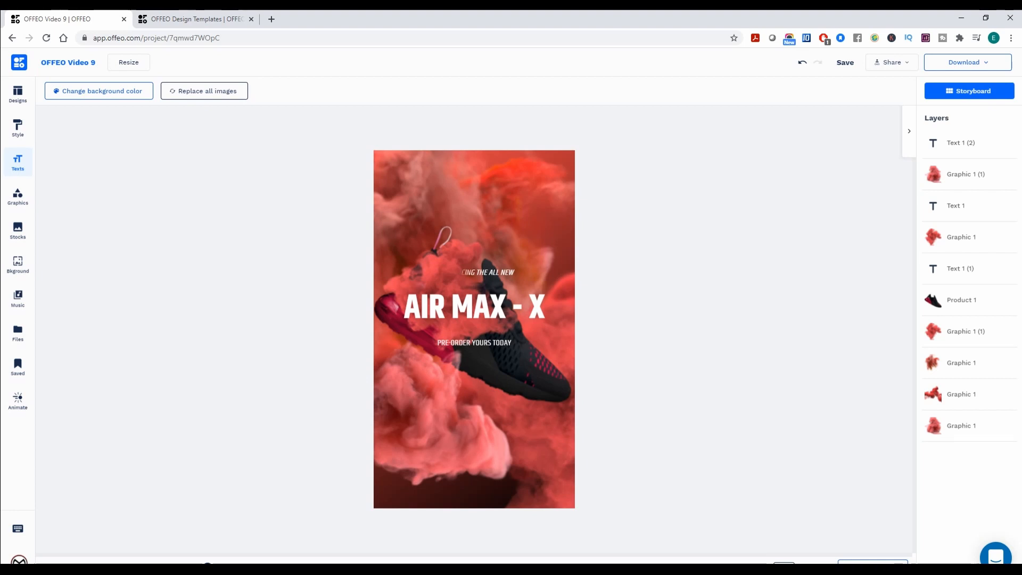
pyautogui.scroll(-3)
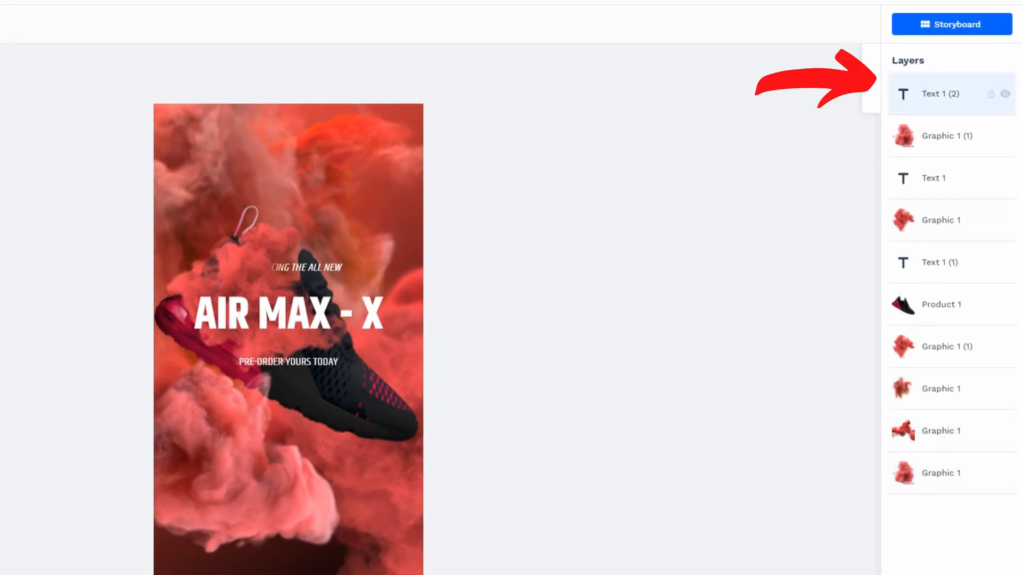
pyautogui.click(287, 360)
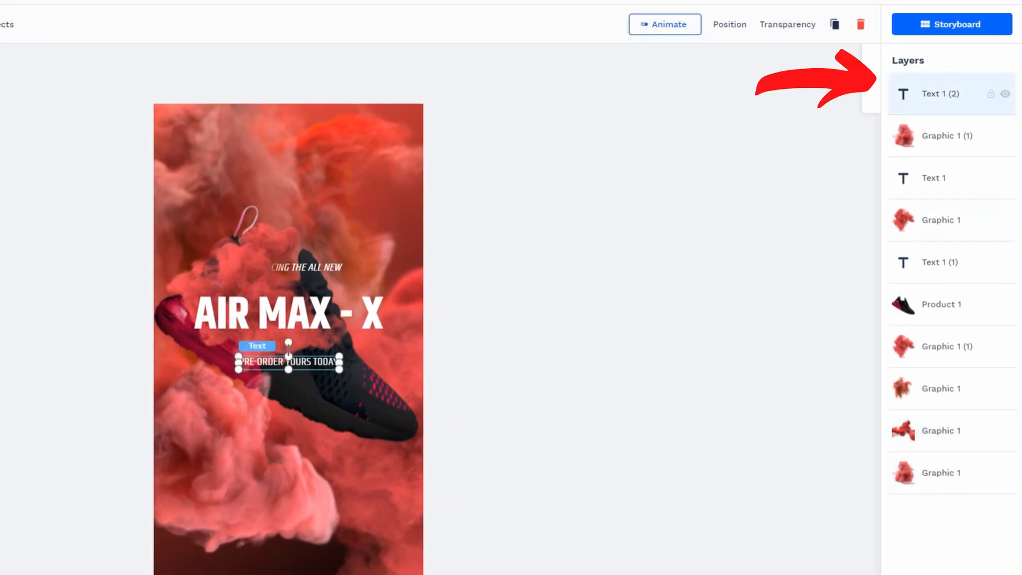
pyautogui.click(947, 136)
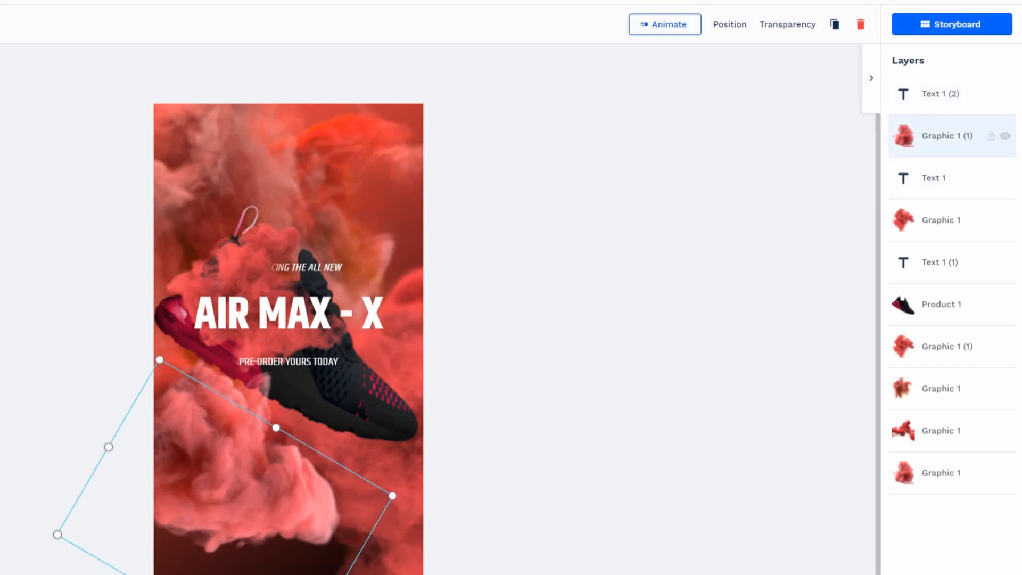
pyautogui.click(933, 178)
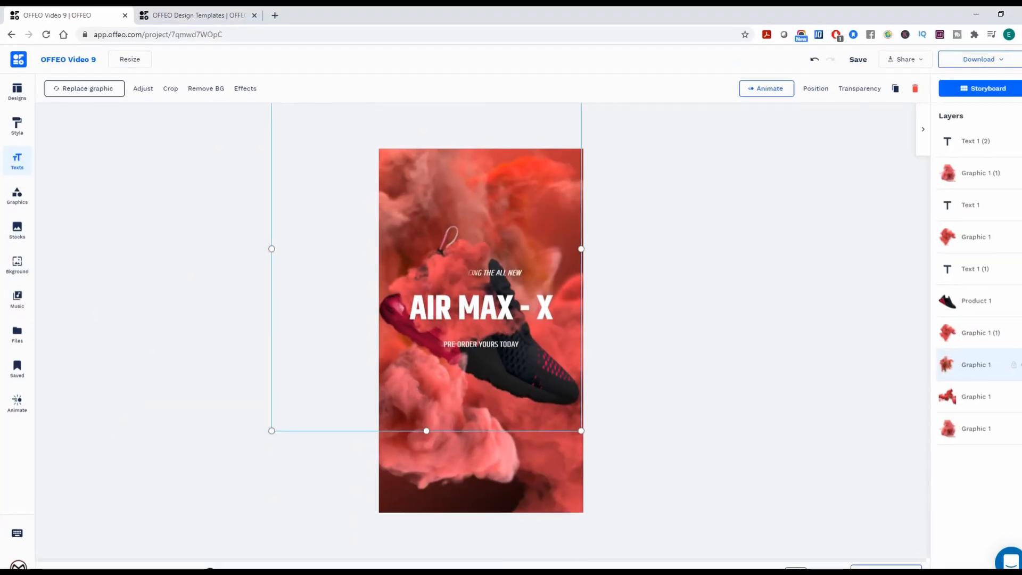
pyautogui.scroll(-3)
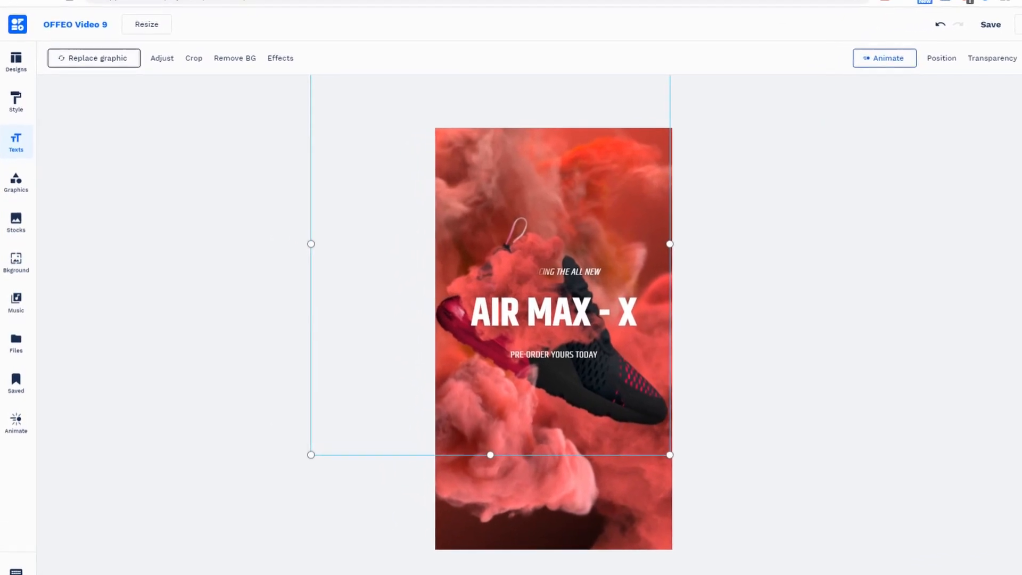
# Experiment with the top smoke graphic's Tint and Hue sliders, settling on purple
pyautogui.click(162, 58)
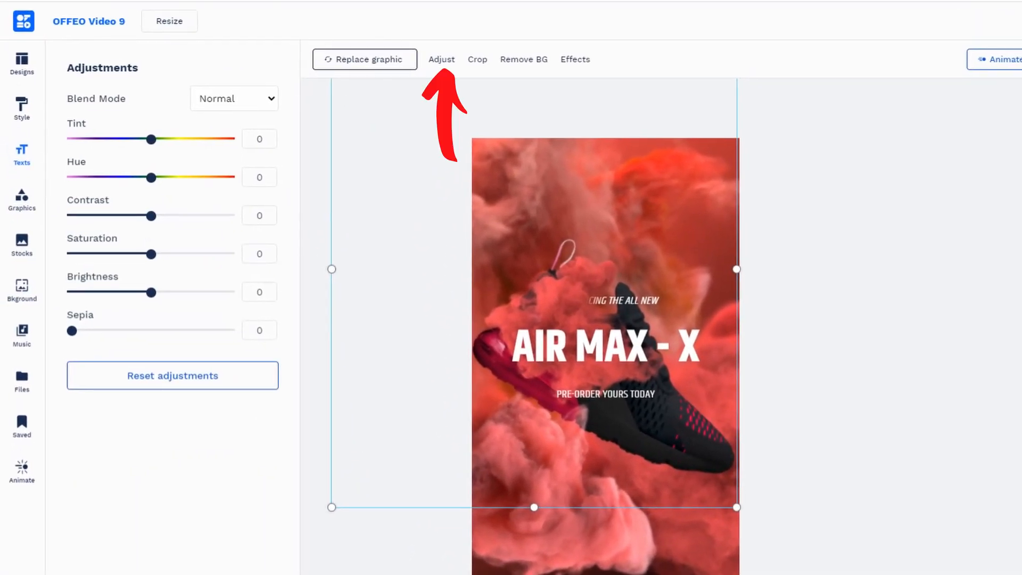
pyautogui.moveTo(151, 139); pyautogui.dragTo(144, 138)
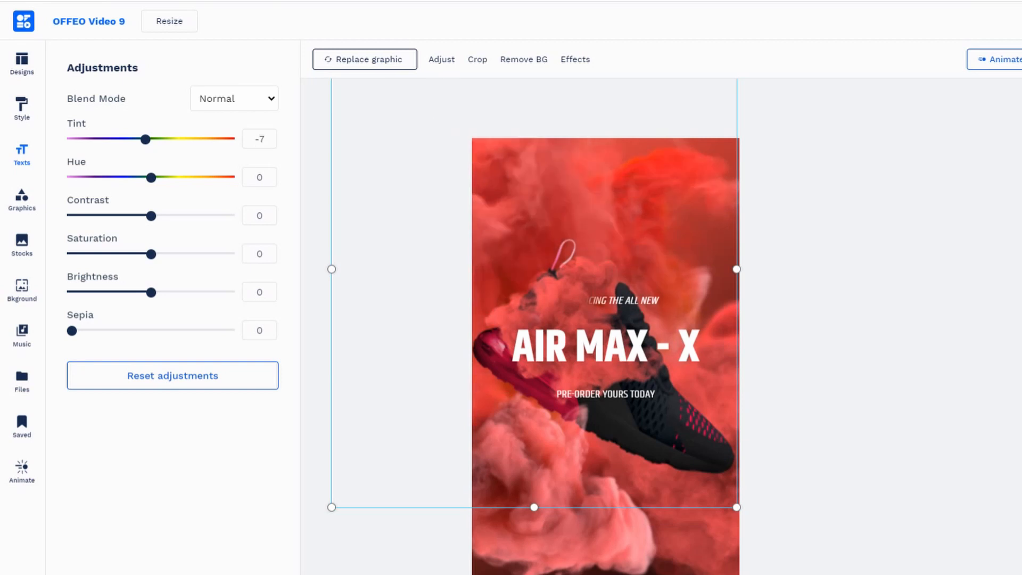
pyautogui.moveTo(145, 139); pyautogui.dragTo(201, 138)
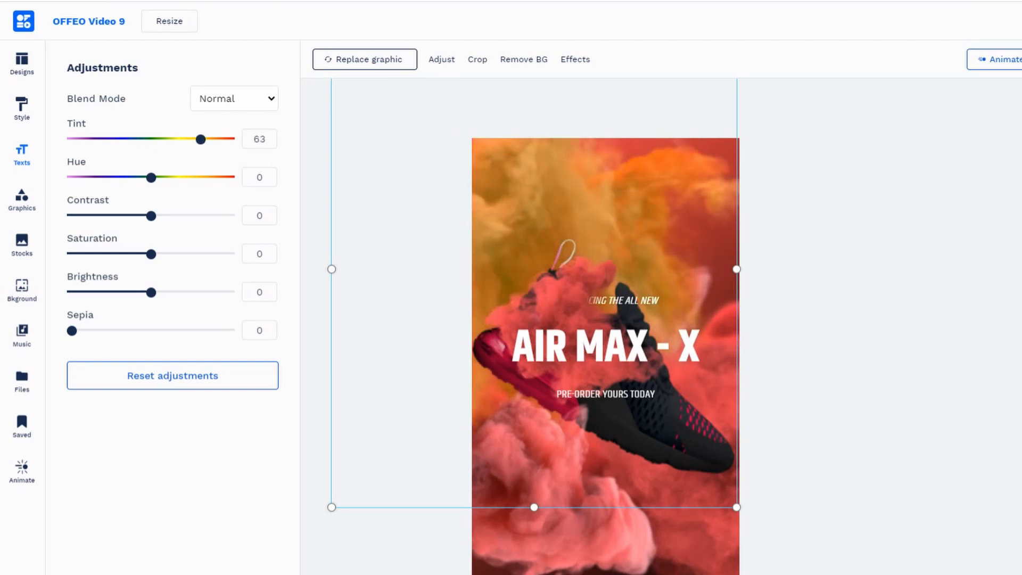
pyautogui.moveTo(151, 178); pyautogui.dragTo(119, 177)
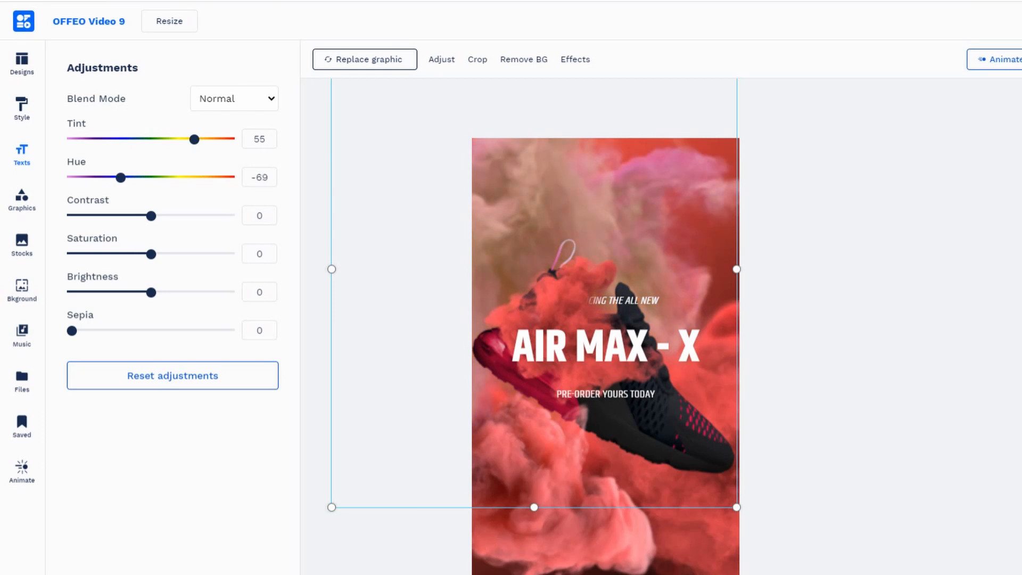
pyautogui.moveTo(120, 178); pyautogui.dragTo(113, 177)
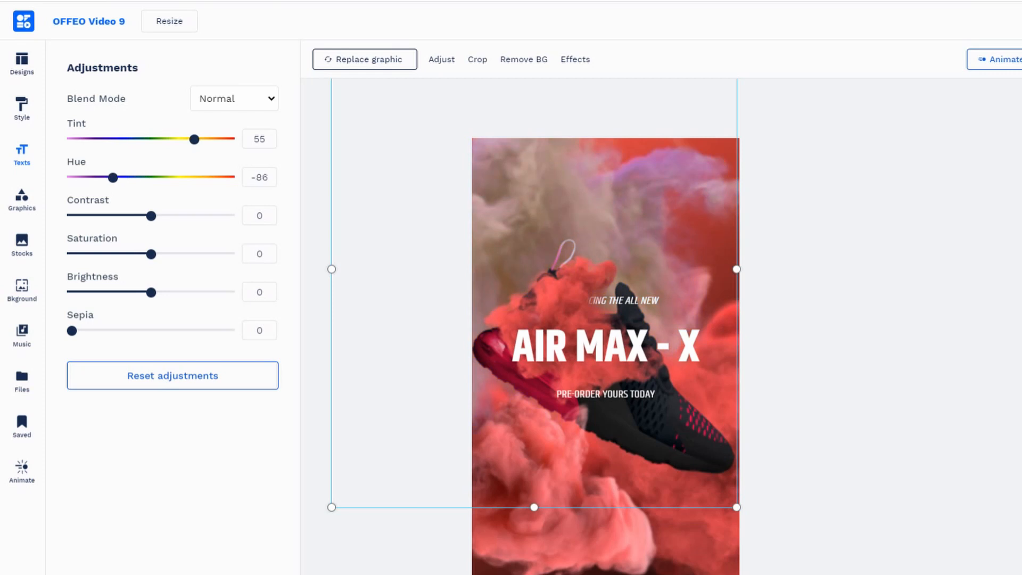
pyautogui.moveTo(194, 139); pyautogui.dragTo(73, 139)
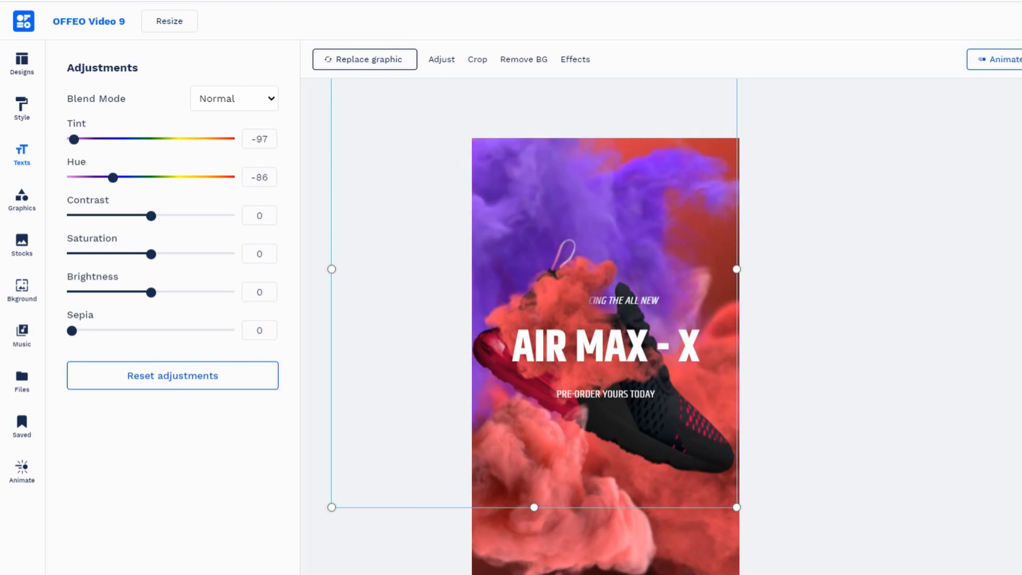
pyautogui.moveTo(74, 139); pyautogui.dragTo(128, 139)
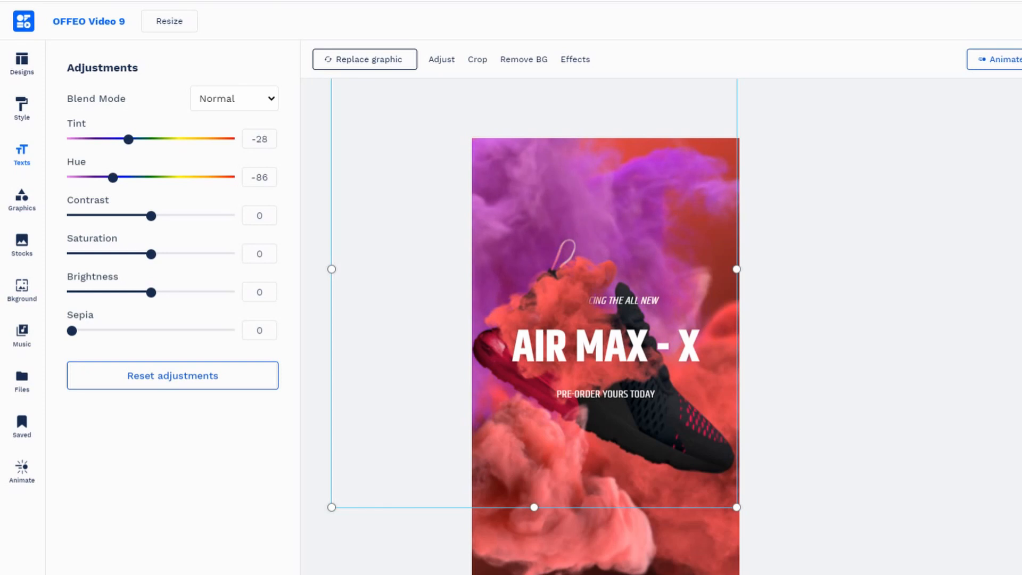
pyautogui.moveTo(113, 177); pyautogui.dragTo(83, 177)
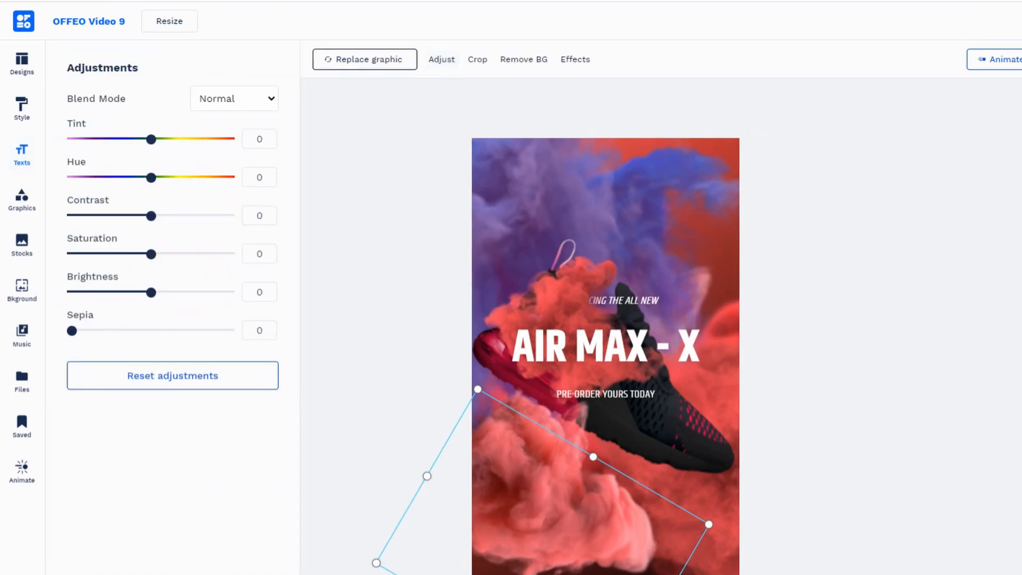
# Tint the lower-left smoke cloud orange and fine-tune the lower-right cloud green
pyautogui.moveTo(151, 138); pyautogui.dragTo(194, 139)
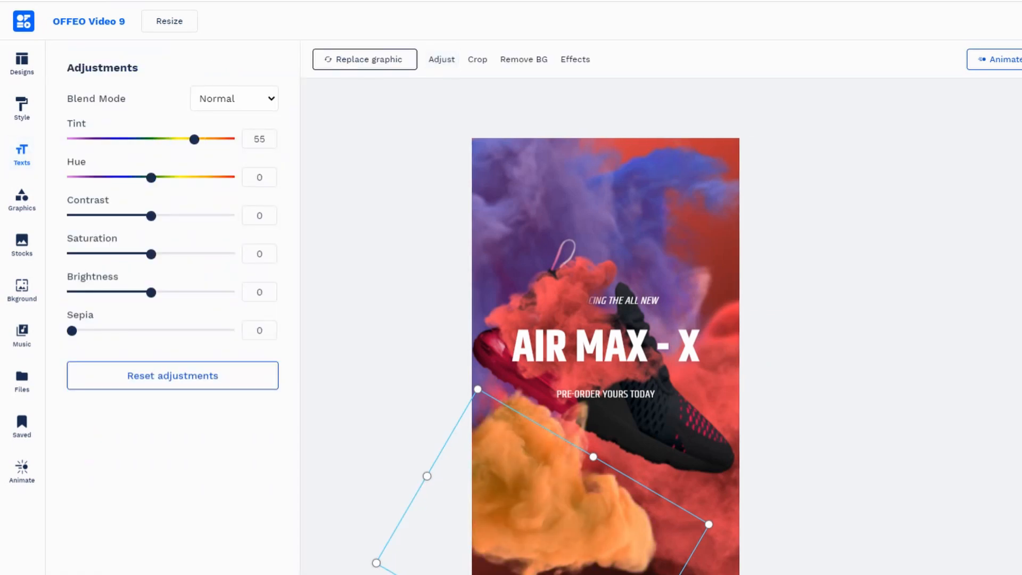
pyautogui.moveTo(151, 178); pyautogui.dragTo(171, 178)
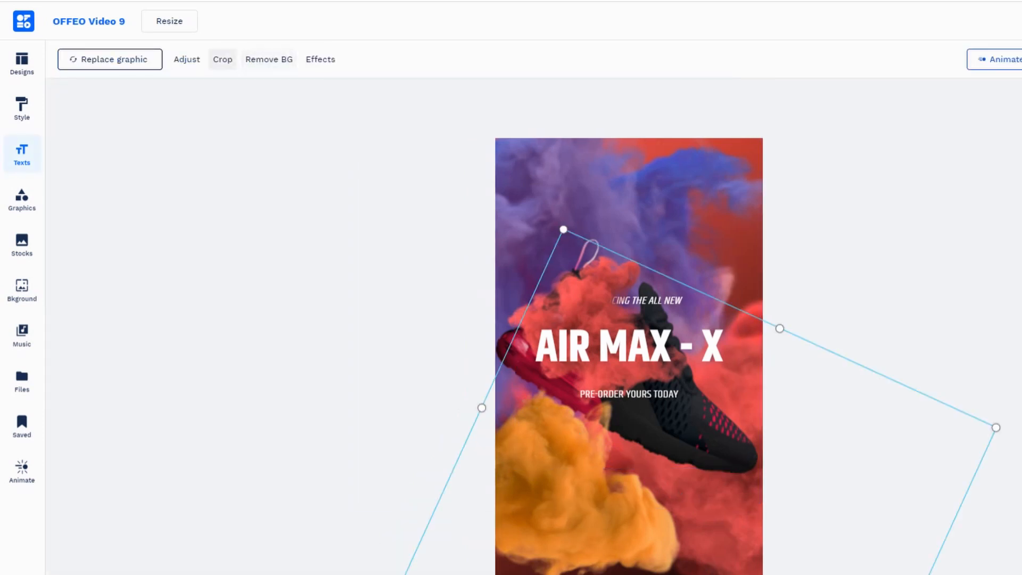
pyautogui.click(186, 59)
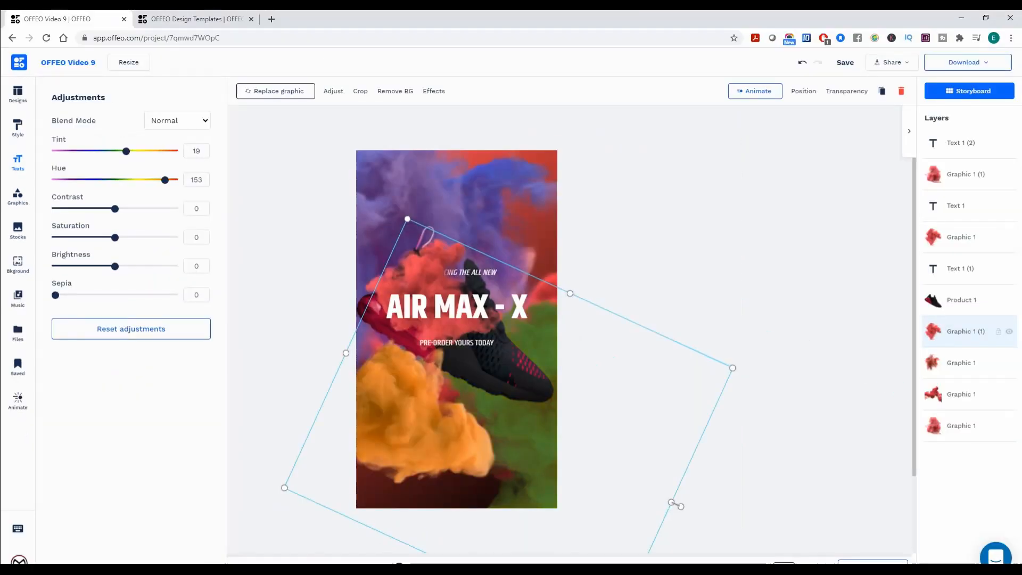
pyautogui.moveTo(165, 180); pyautogui.dragTo(154, 179)
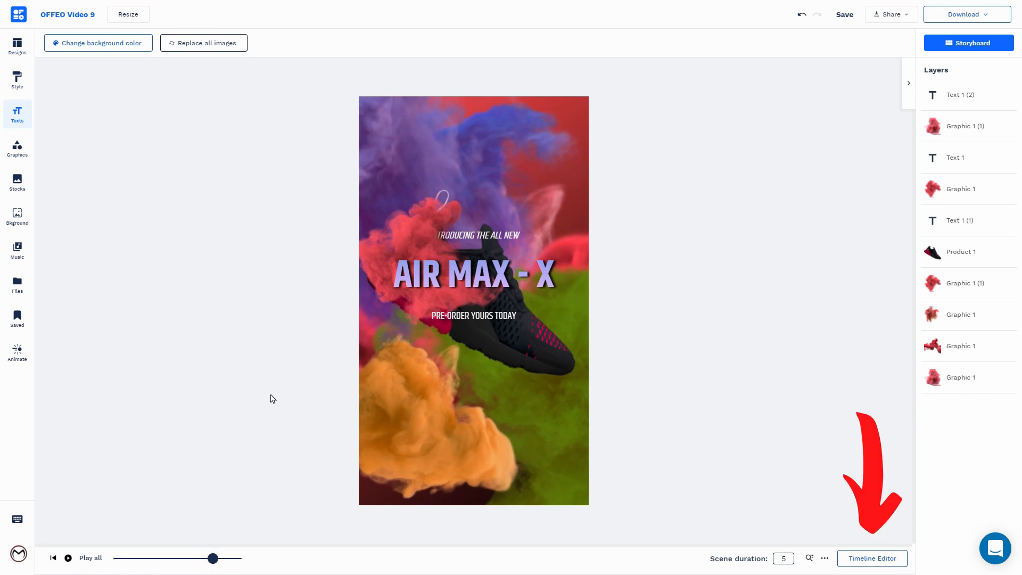
pyautogui.click(871, 557)
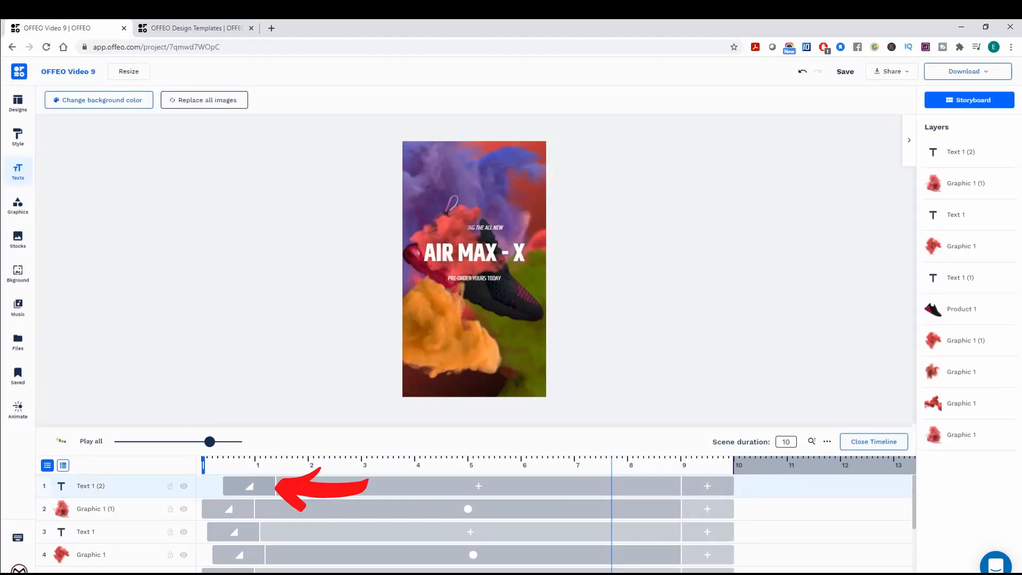
pyautogui.click(249, 486)
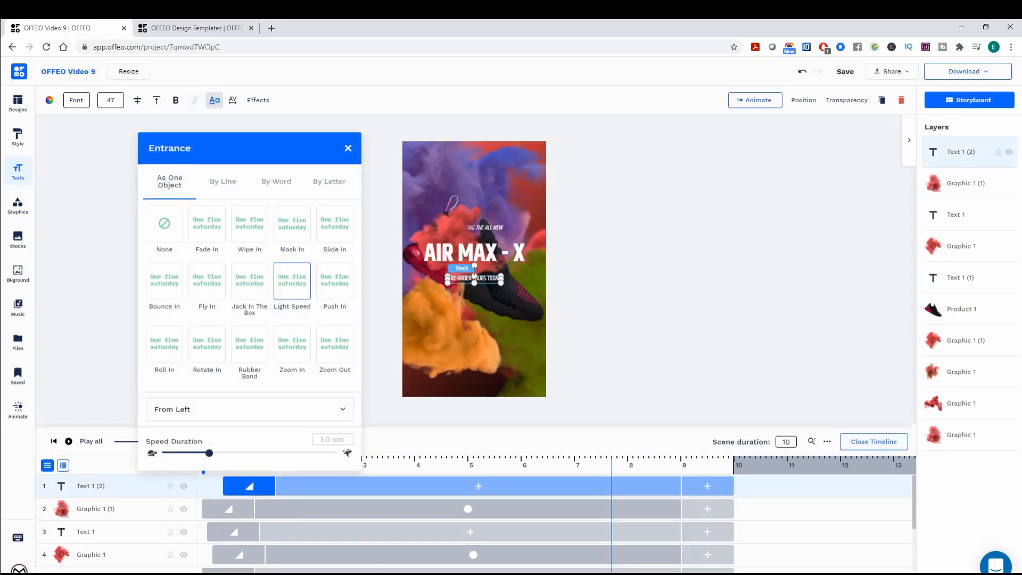
pyautogui.click(348, 148)
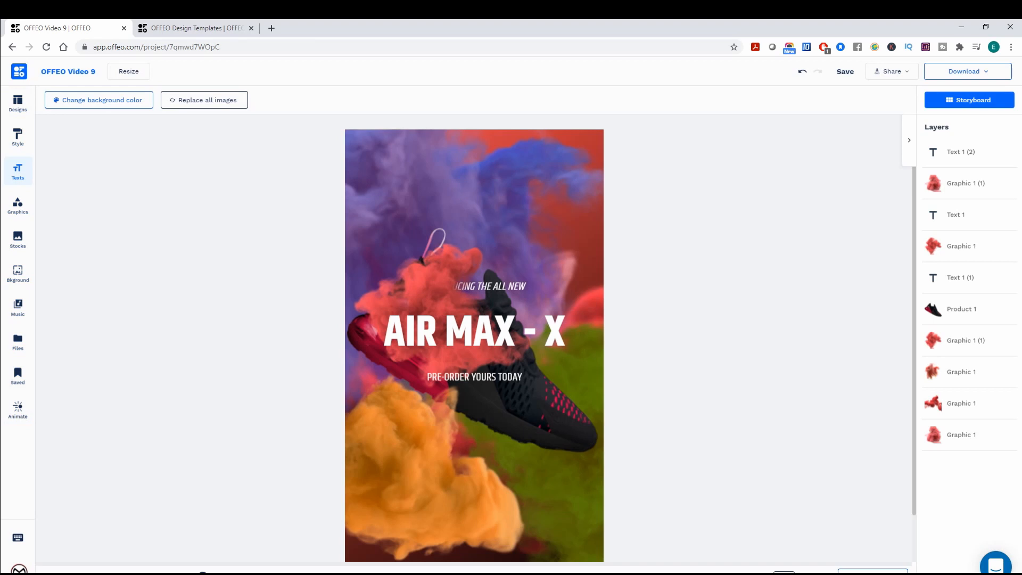
pyautogui.click(17, 102)
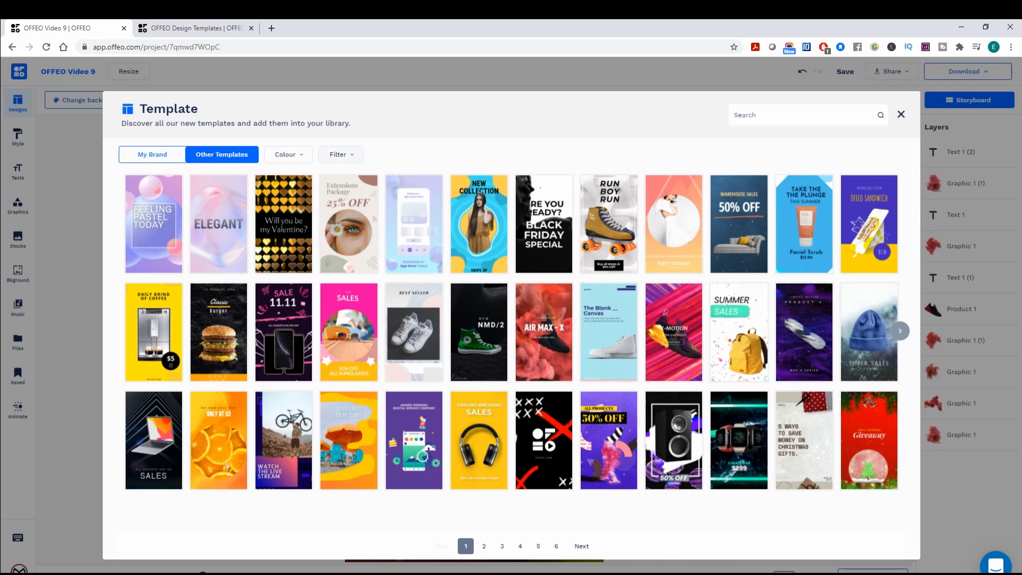
# Add the OFFEO coming soon heading group to the first scene's canvas
pyautogui.click(340, 155)
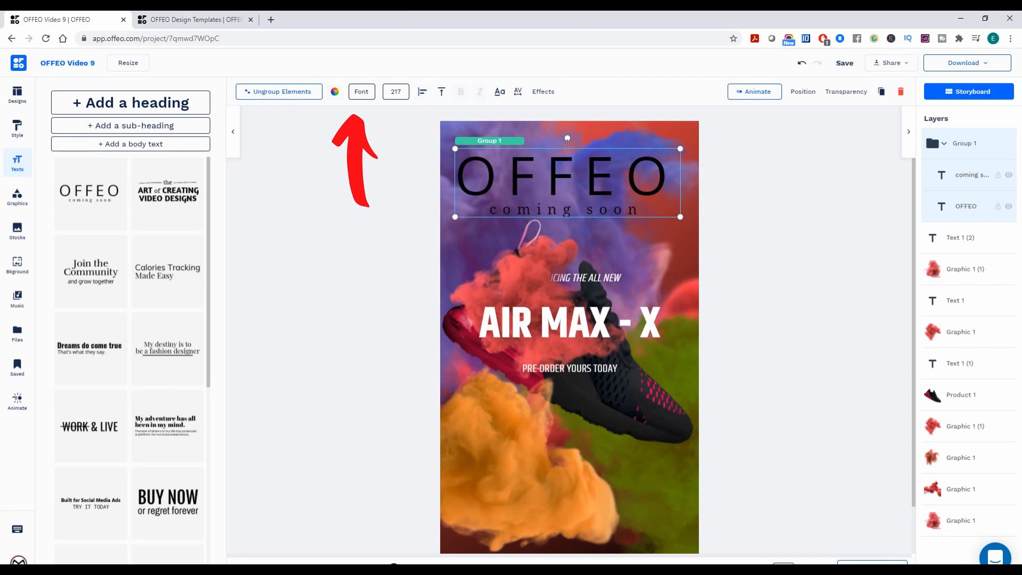
# Try Text Colour and Effects on the OFFEO heading, delete it, and scroll text presets
pyautogui.click(334, 91)
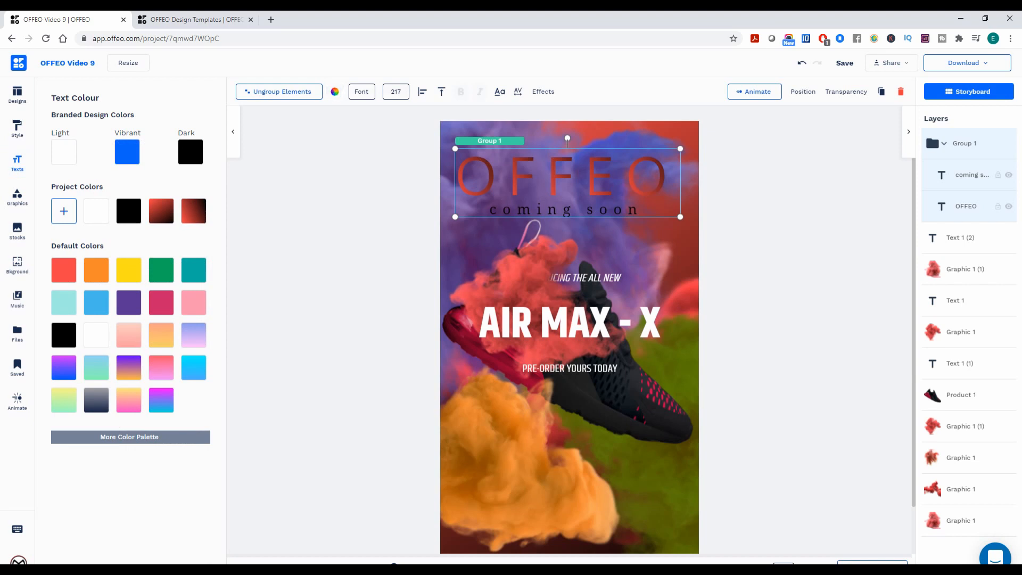
pyautogui.click(542, 91)
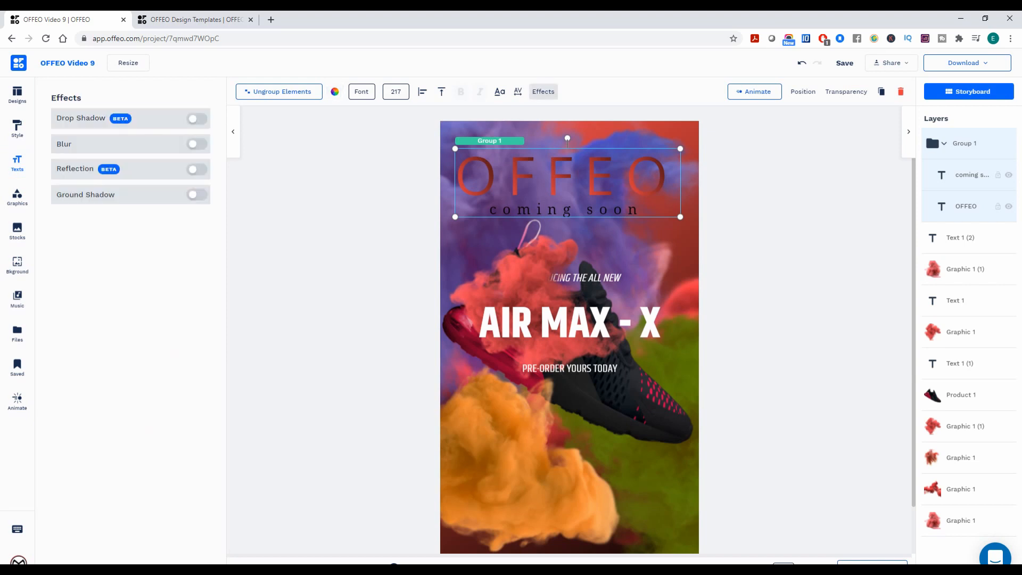
pyautogui.click(17, 161)
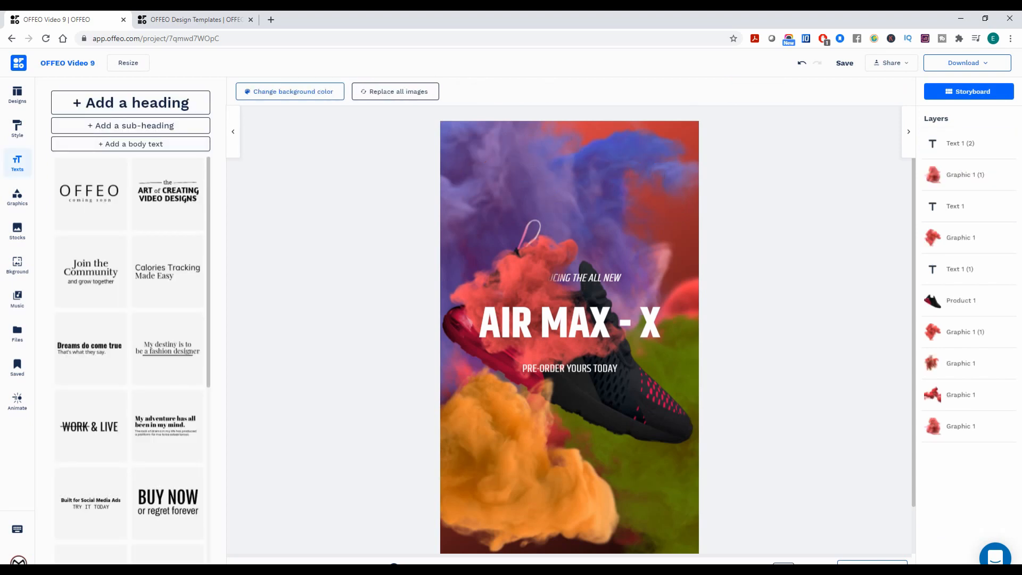
pyautogui.scroll(-3)
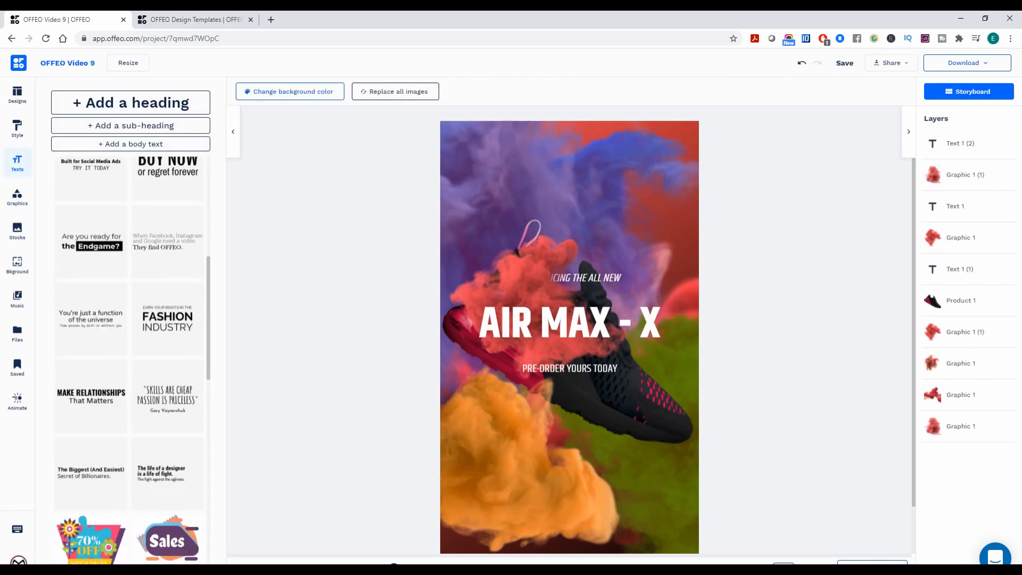
pyautogui.scroll(-3)
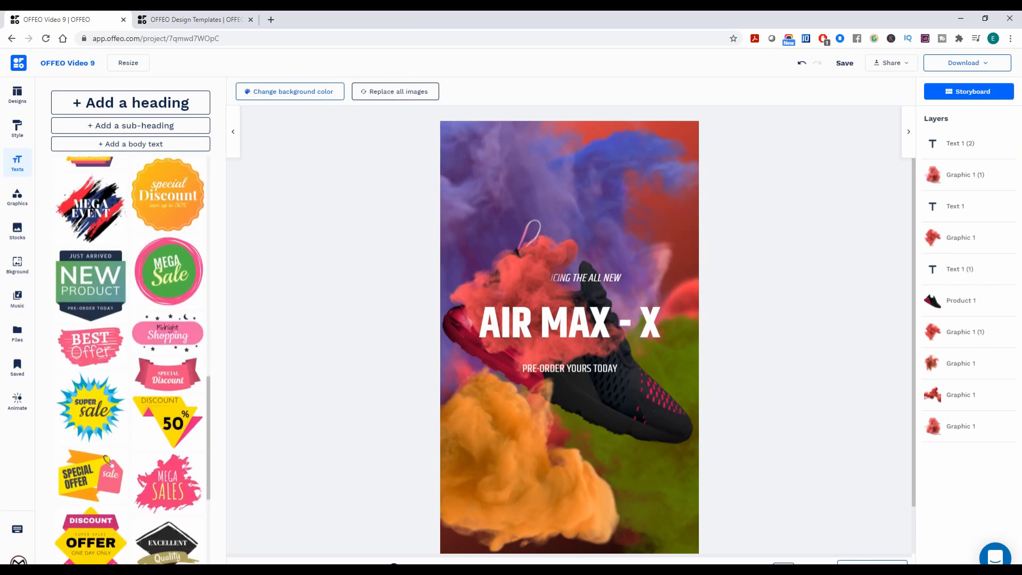
# Open the graphics library and scroll through its collection
pyautogui.click(17, 195)
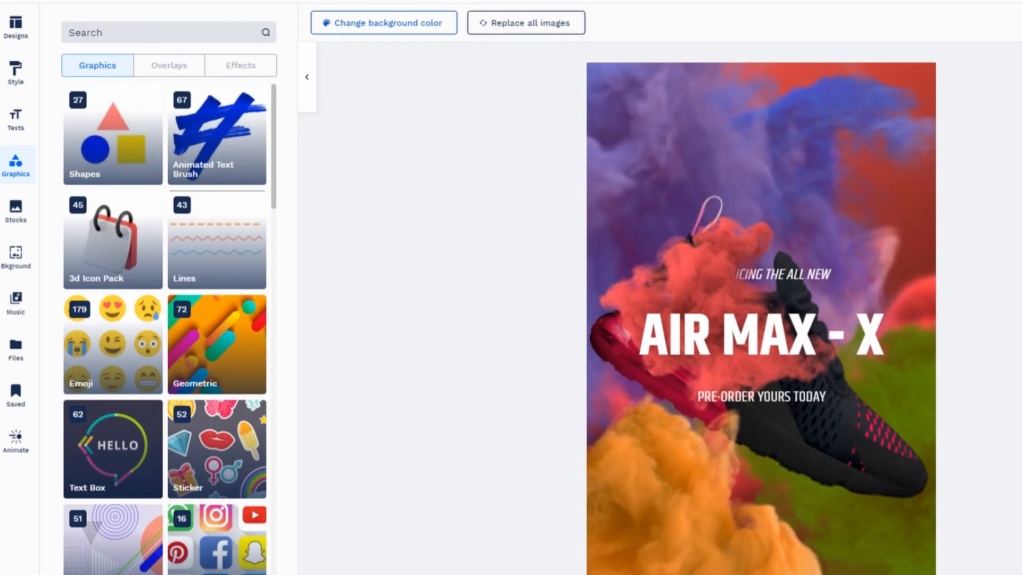
pyautogui.scroll(-3)
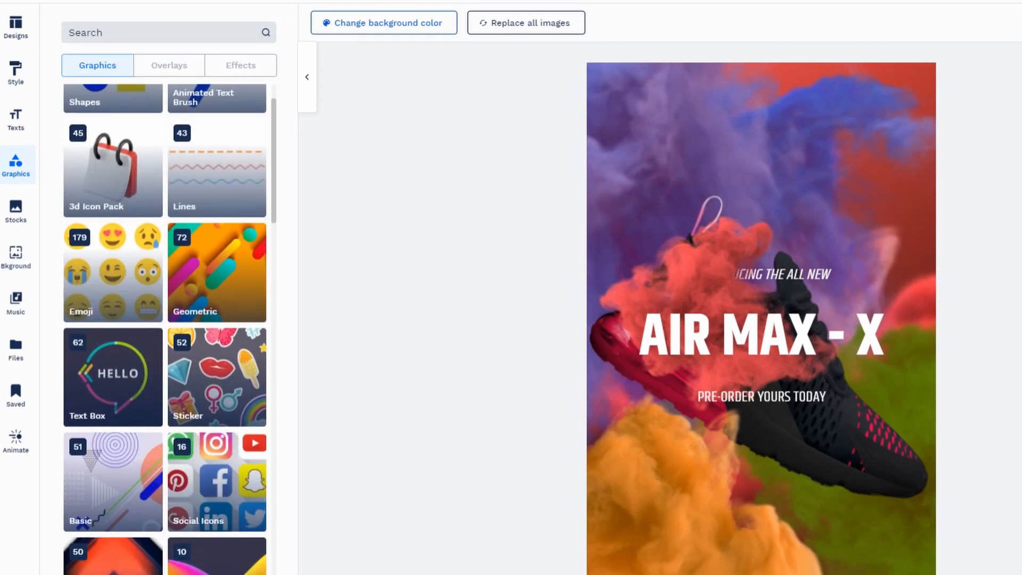
pyautogui.scroll(-3)
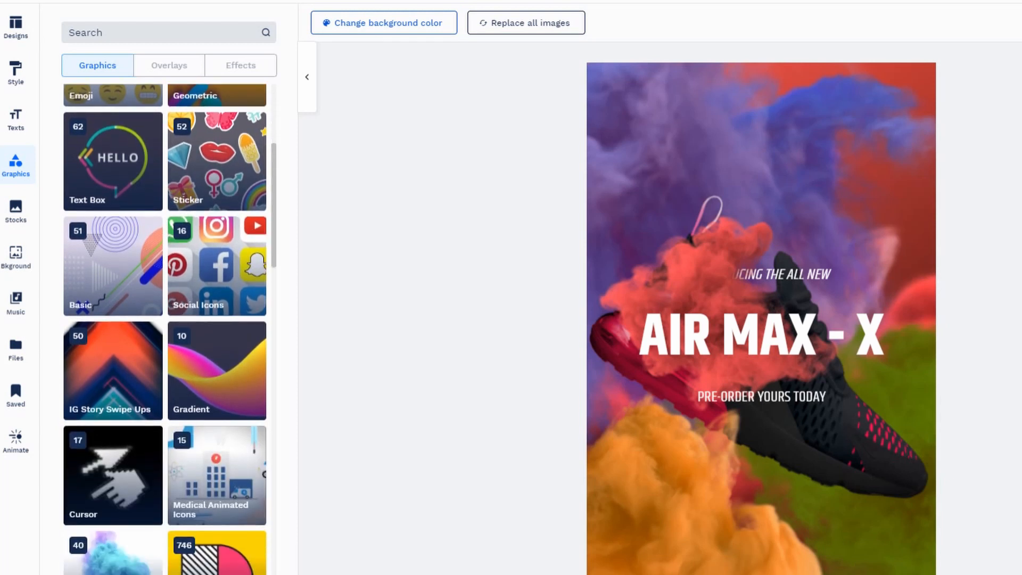
pyautogui.scroll(-3)
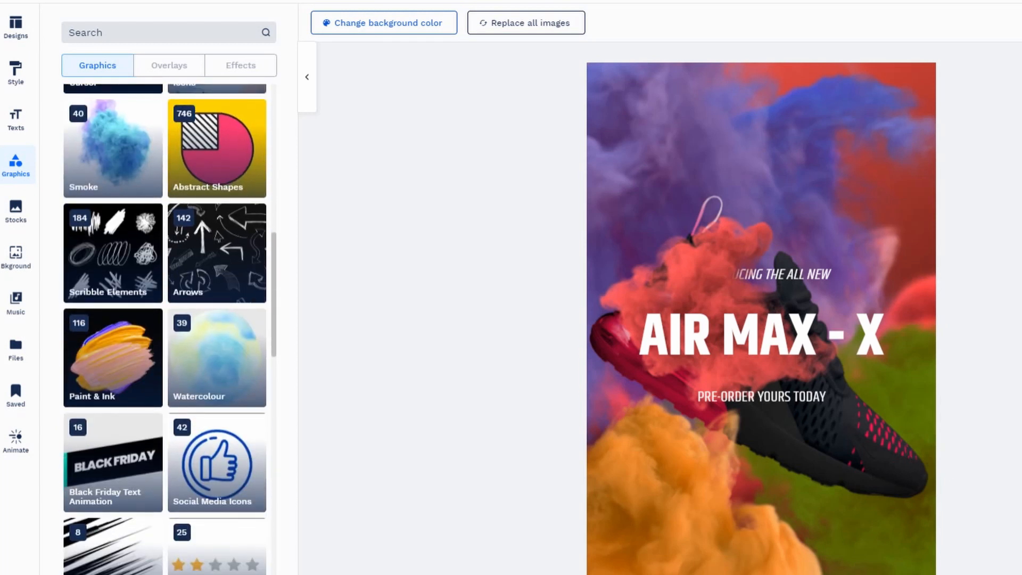
pyautogui.scroll(-3)
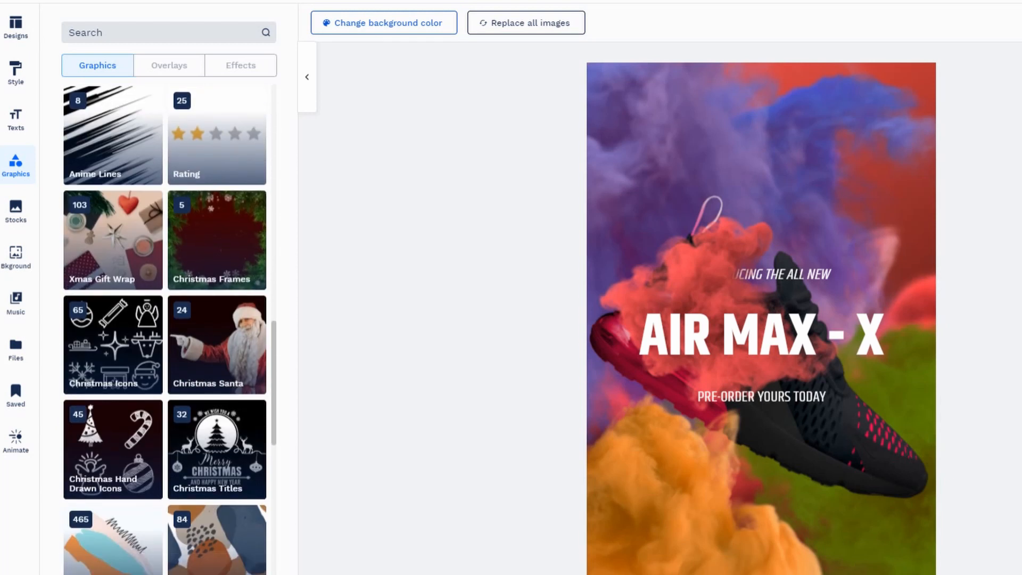
# Browse the overlays and animated effects collections, then open the stock photos library
pyautogui.click(168, 65)
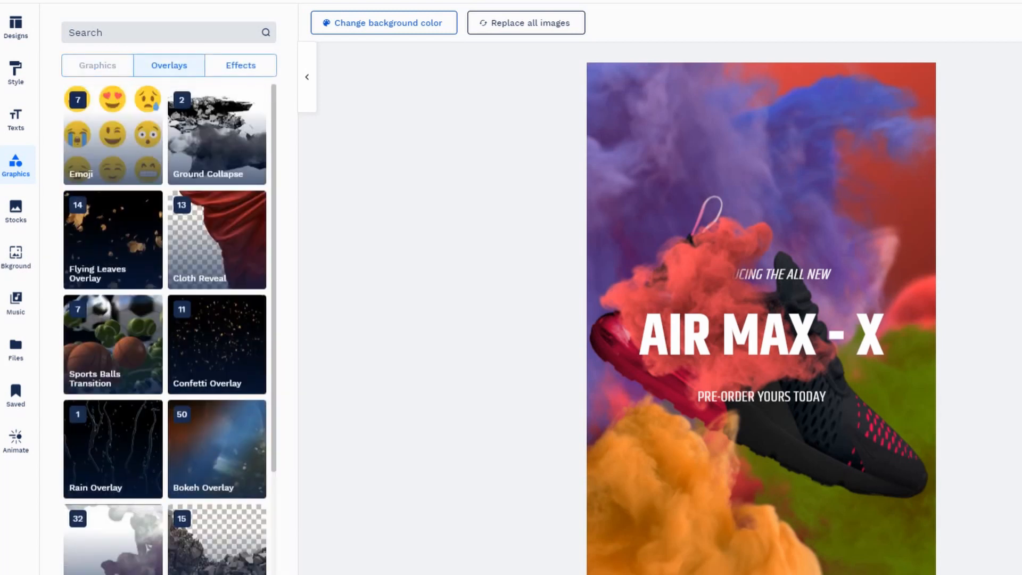
pyautogui.scroll(-3)
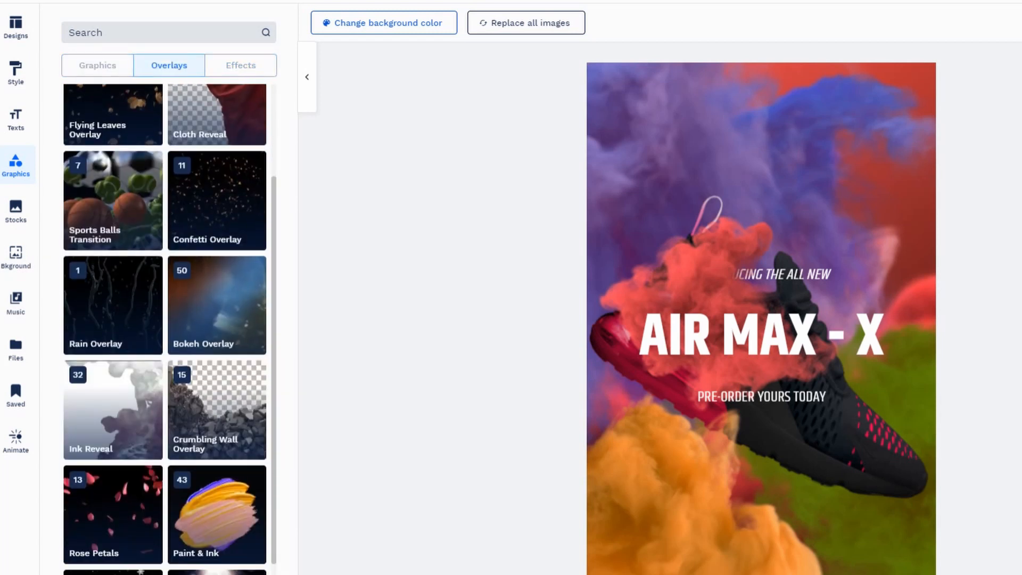
pyautogui.scroll(-3)
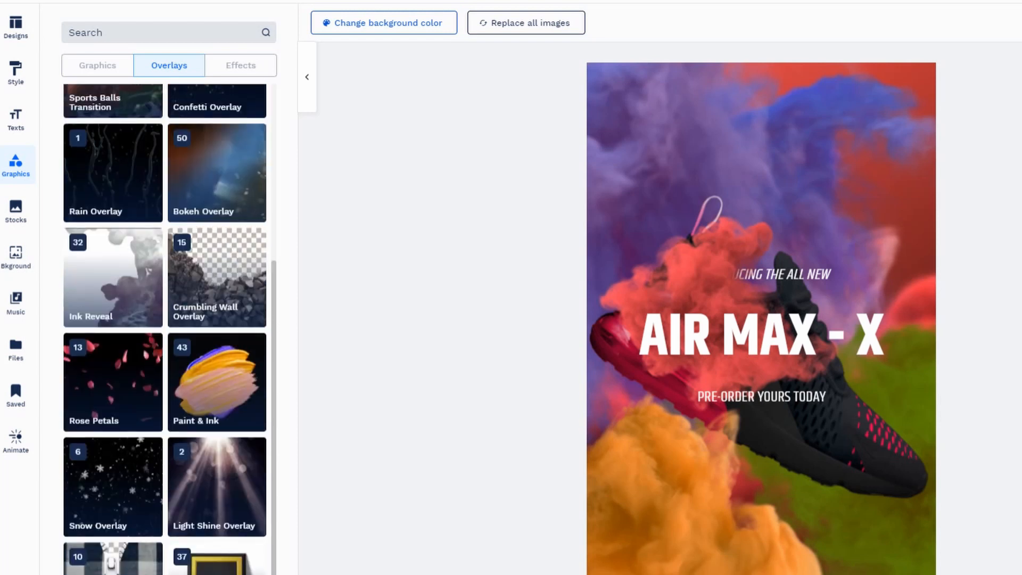
pyautogui.click(240, 65)
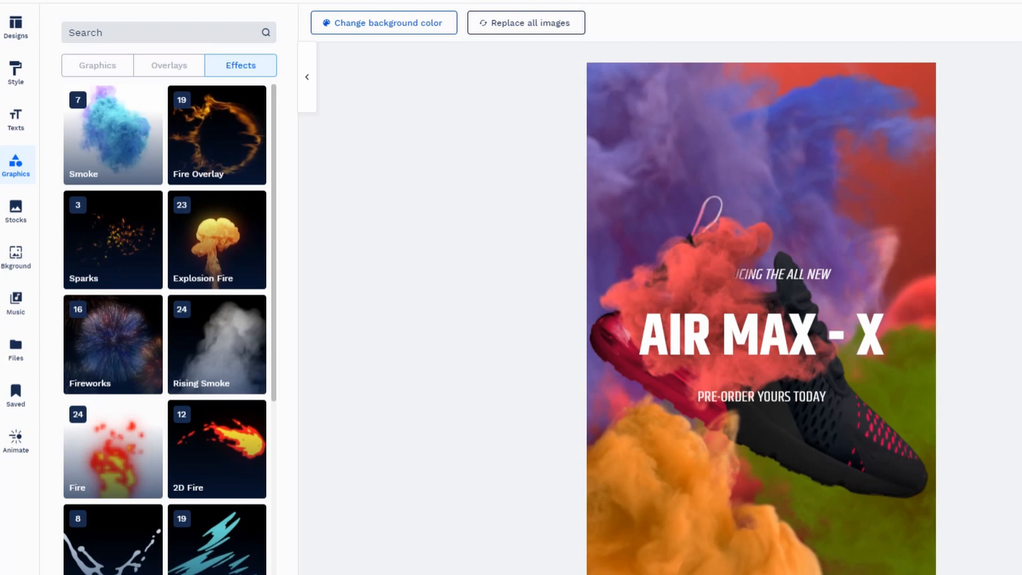
pyautogui.click(15, 211)
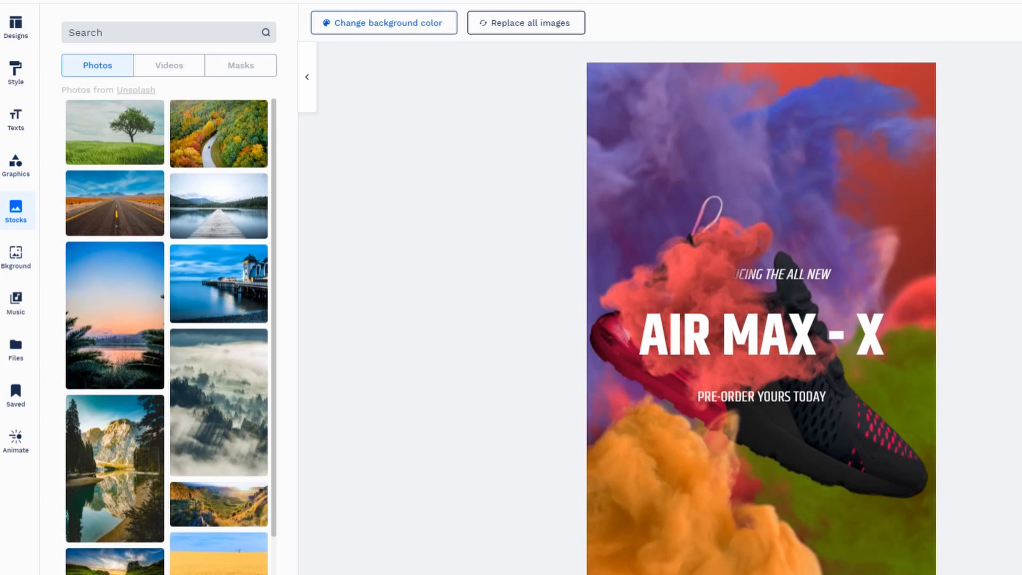
# Browse stock videos and the music library, then open the storyboard overview
pyautogui.click(169, 65)
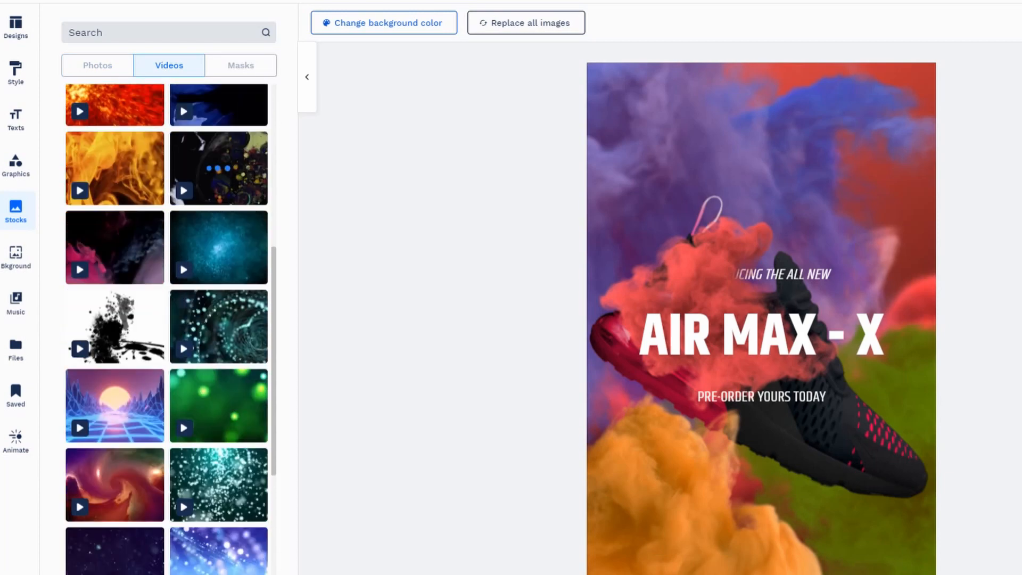
pyautogui.click(15, 303)
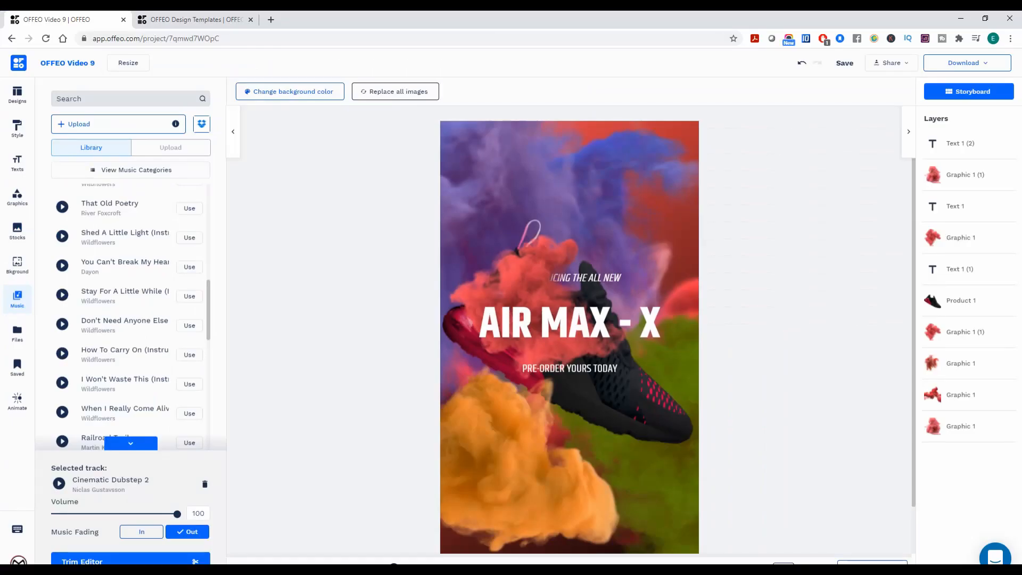
pyautogui.click(17, 335)
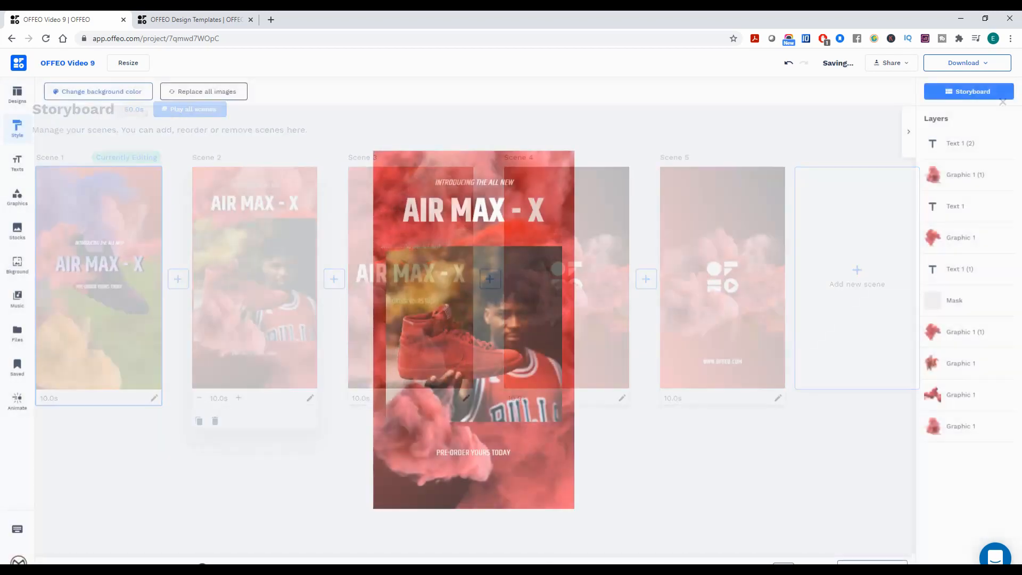
# In scene 2, delete the shoe-holding photo and scroll a 'people' stock photo search
pyautogui.click(1002, 101)
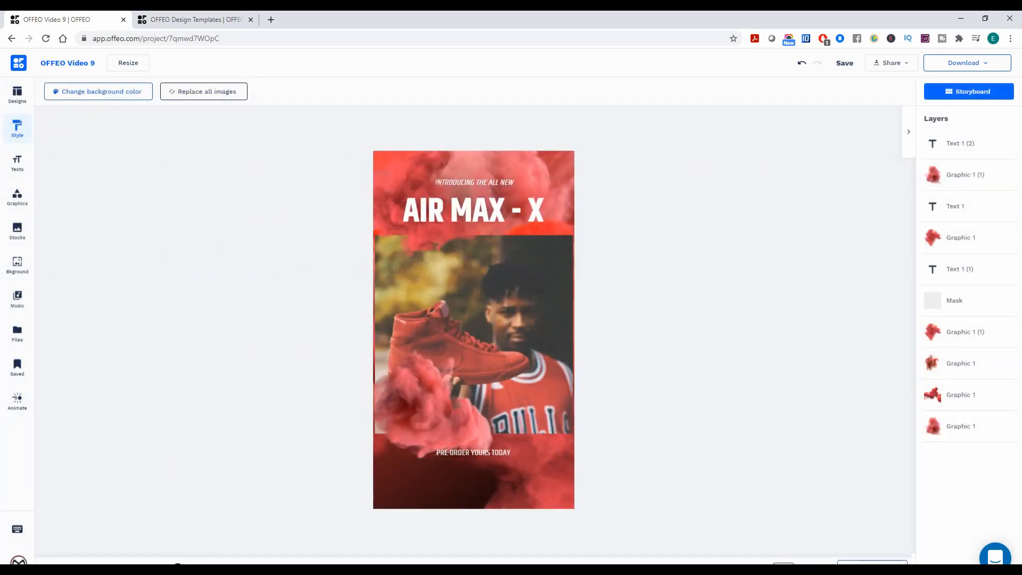
pyautogui.click(473, 329)
pyautogui.write('peo')
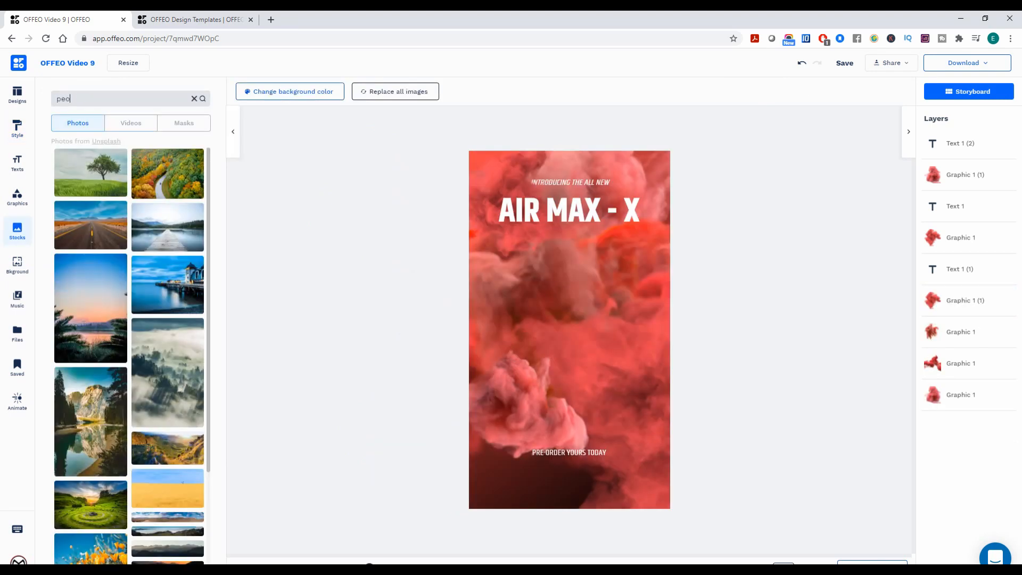
pyautogui.write('ple')
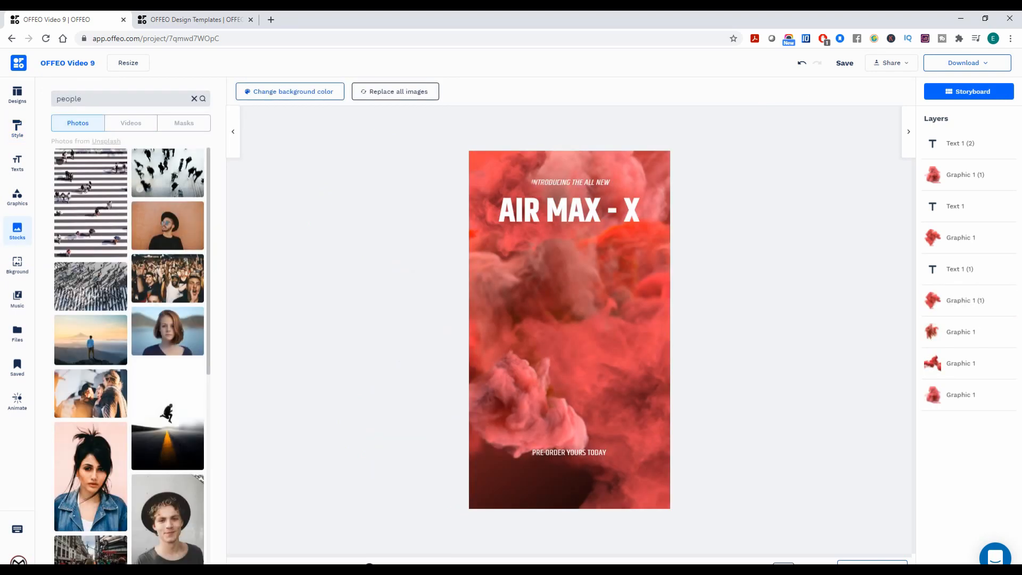
pyautogui.scroll(-3)
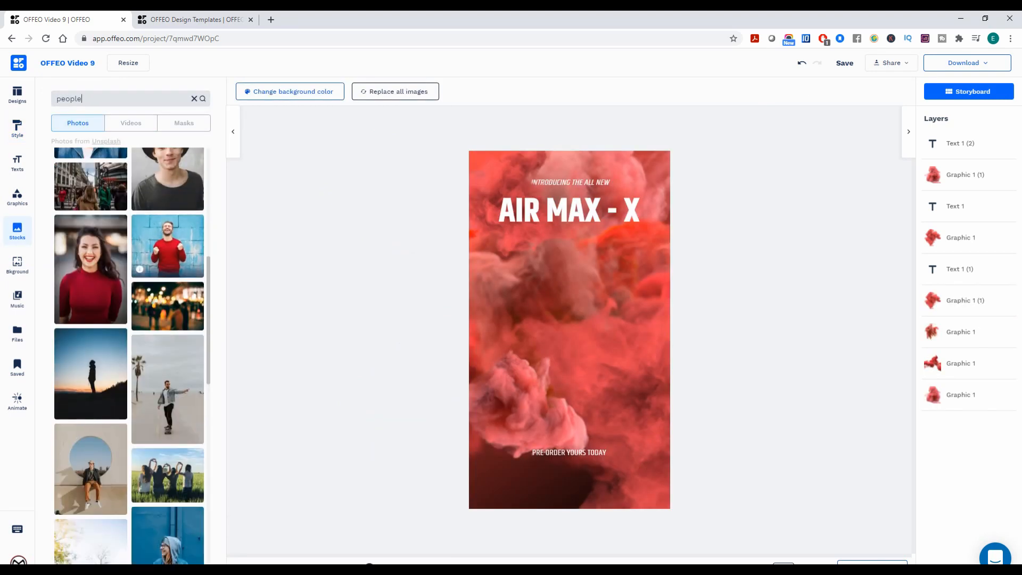
pyautogui.scroll(-3)
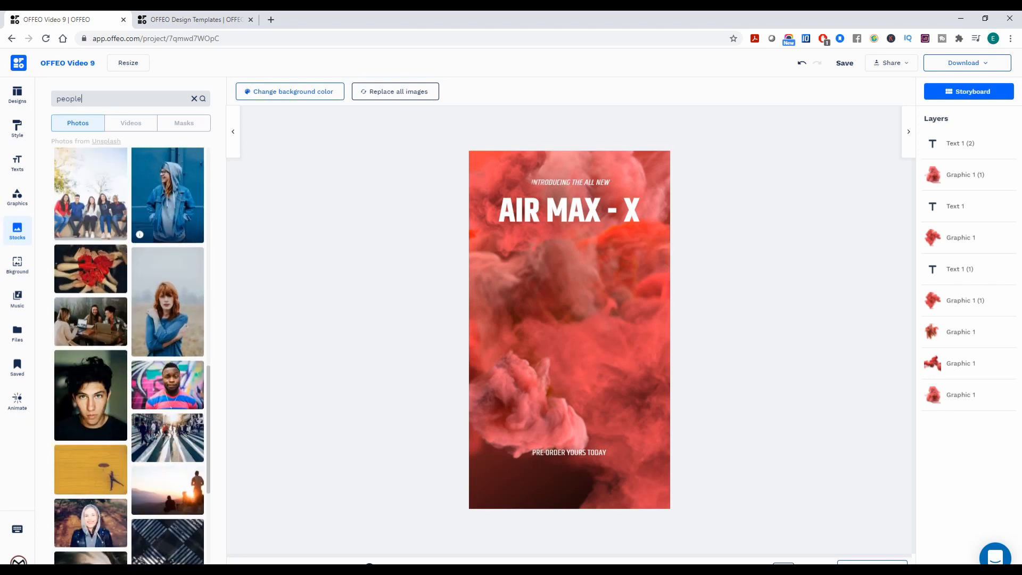
pyautogui.scroll(-3)
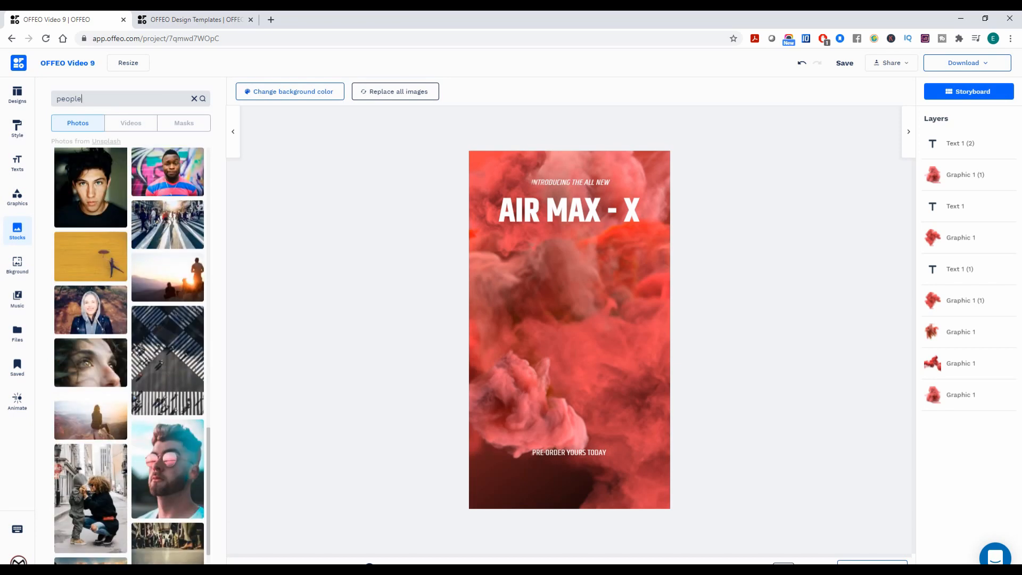
pyautogui.scroll(-3)
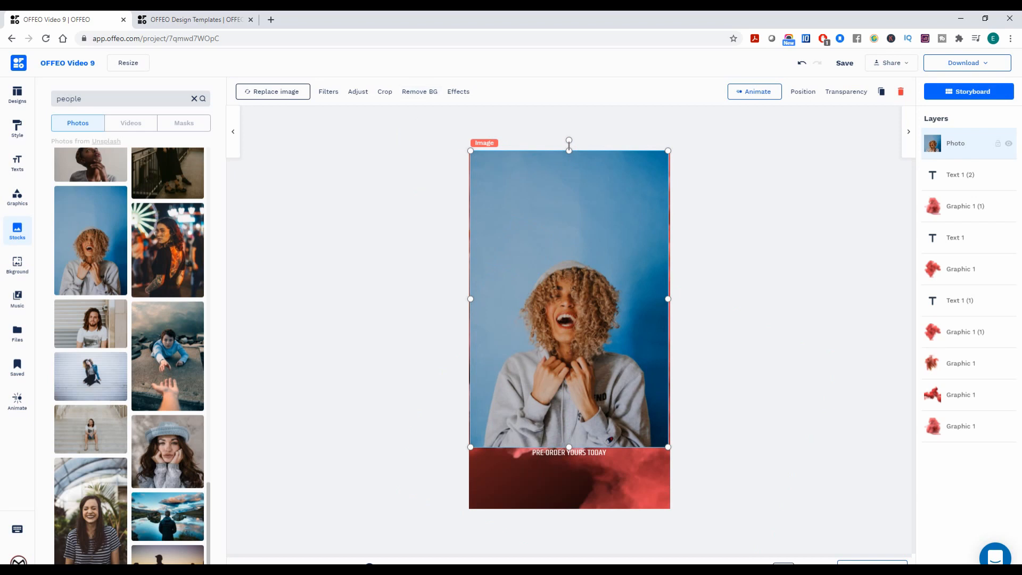
# Remove the woman photo's blue background using one credit, then enlarge the cut-out below the title
pyautogui.click(419, 91)
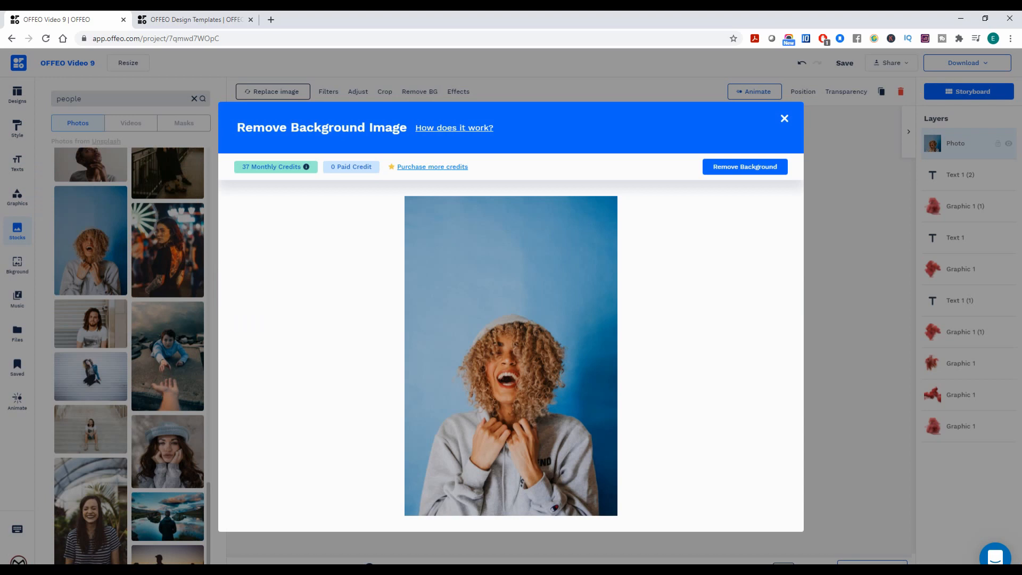
pyautogui.click(744, 166)
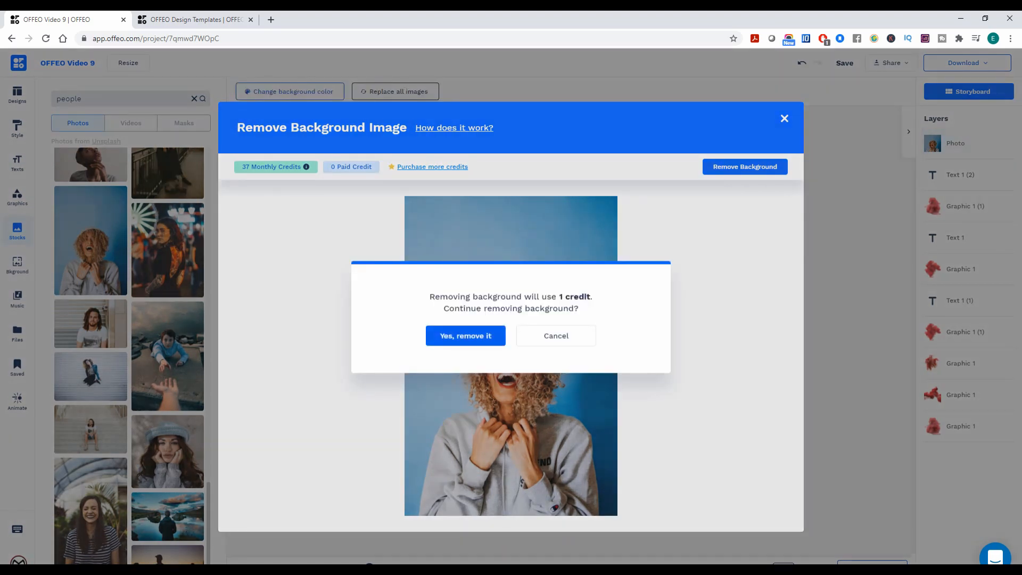
pyautogui.click(465, 335)
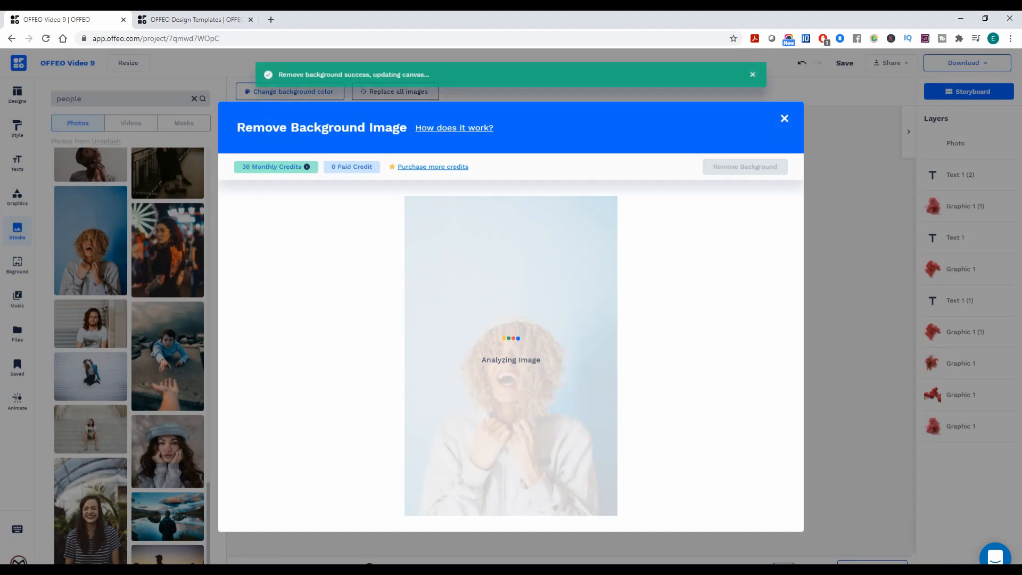
pyautogui.click(784, 118)
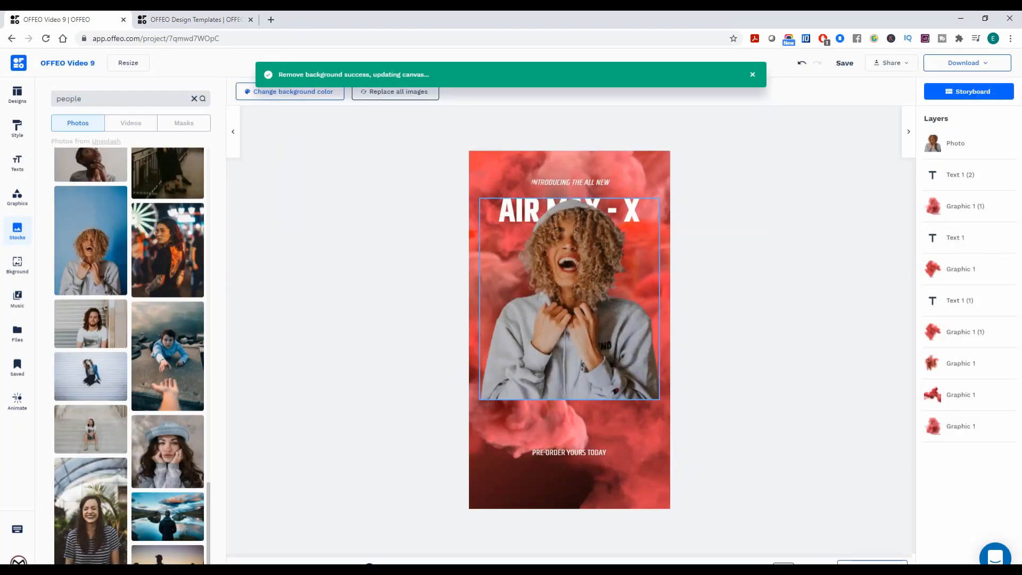
pyautogui.click(560, 307)
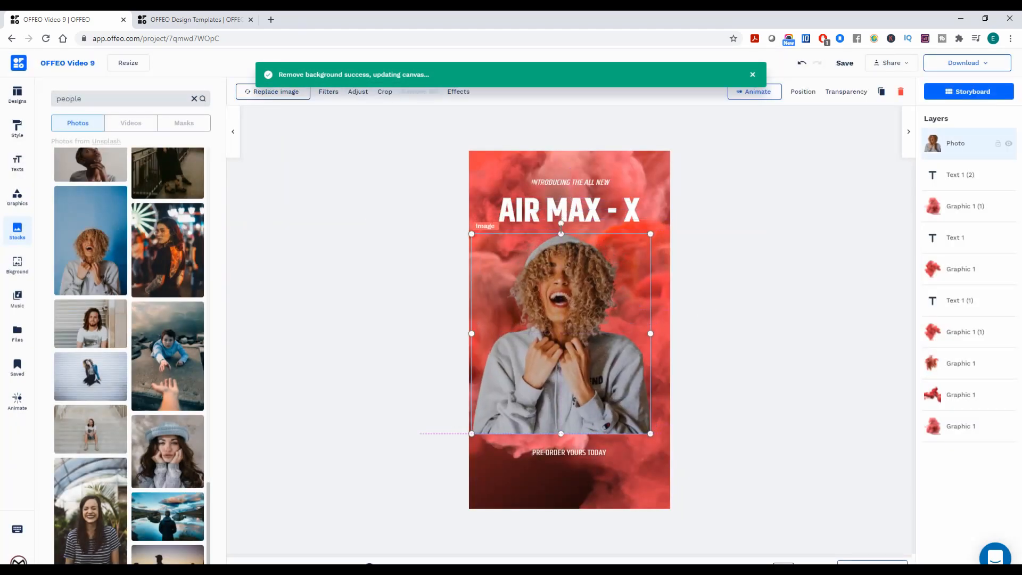
pyautogui.click(752, 73)
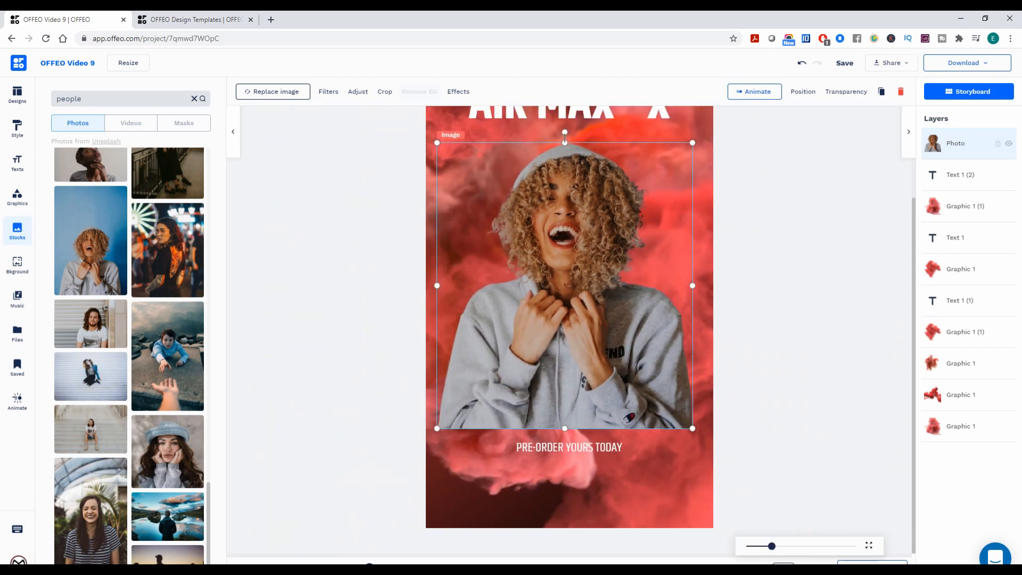
# Give the cut-out woman photo a Slide In From Bottom entrance and a Slide Out exit
pyautogui.click(419, 91)
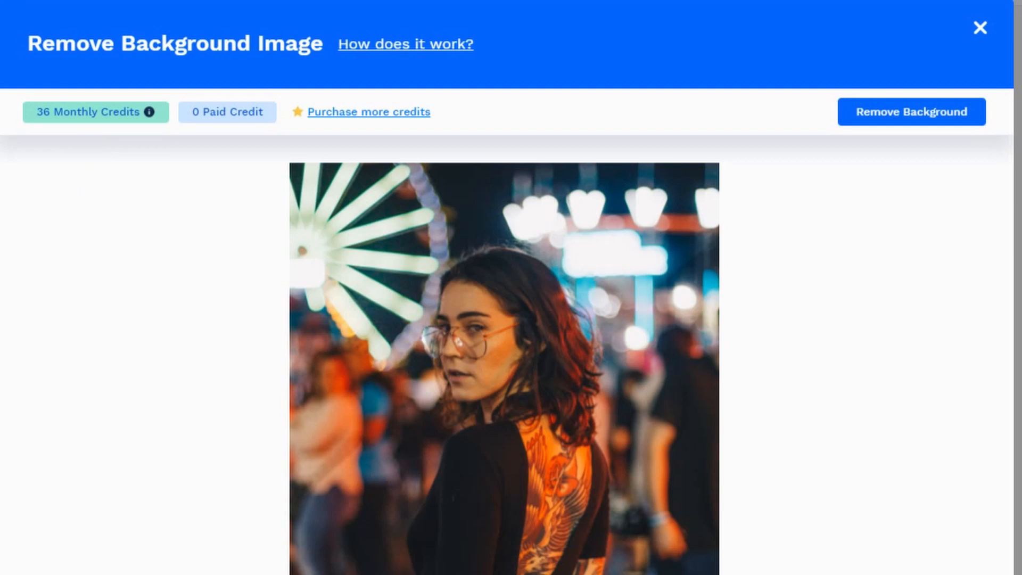
pyautogui.click(979, 27)
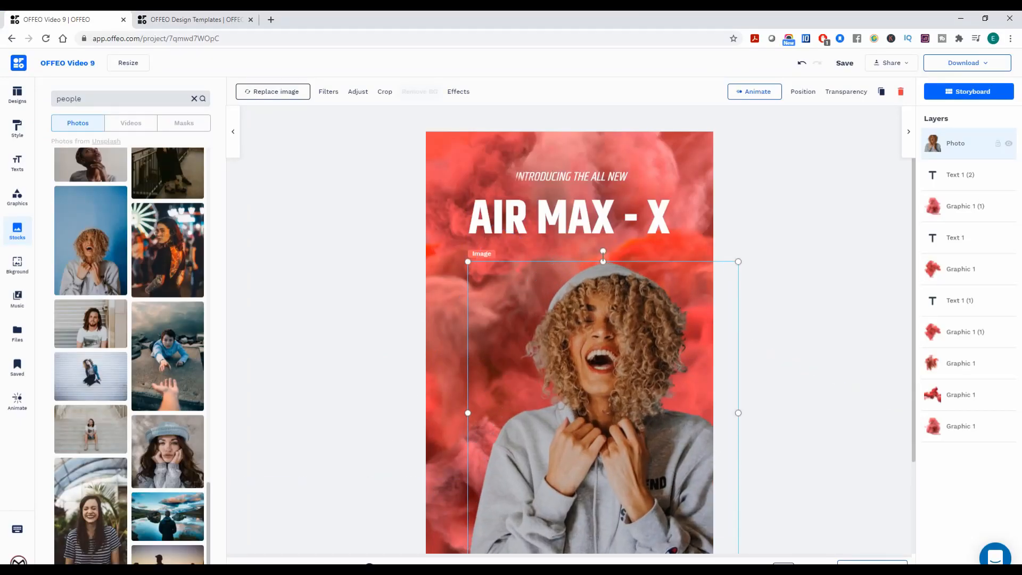
pyautogui.click(755, 91)
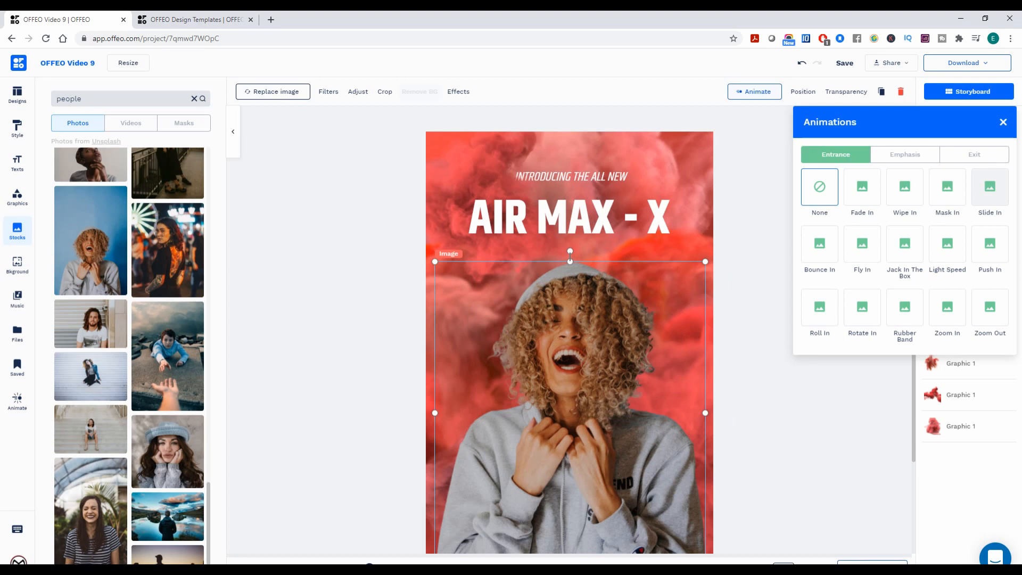
pyautogui.click(990, 186)
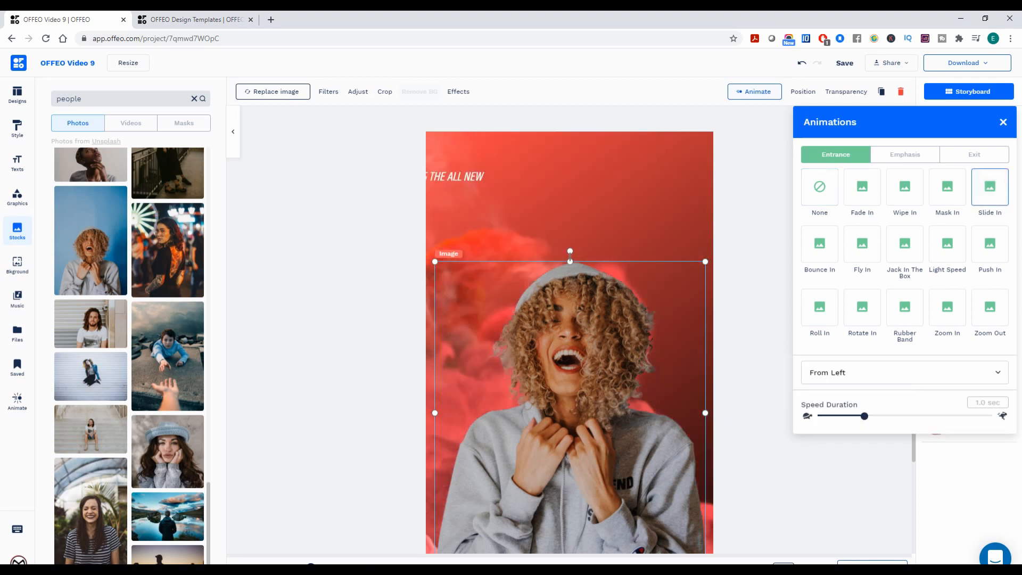
pyautogui.click(903, 372)
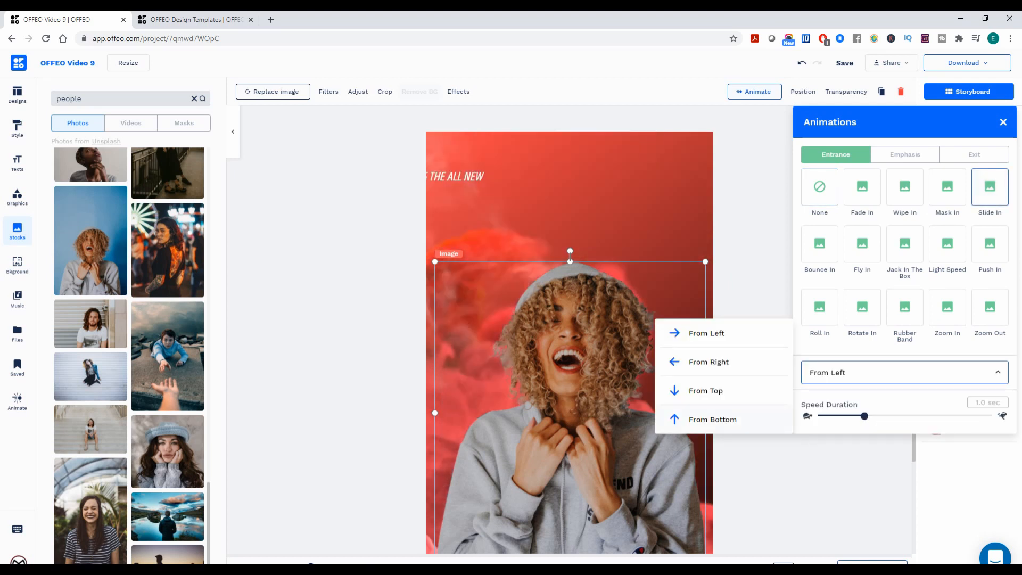
pyautogui.click(712, 419)
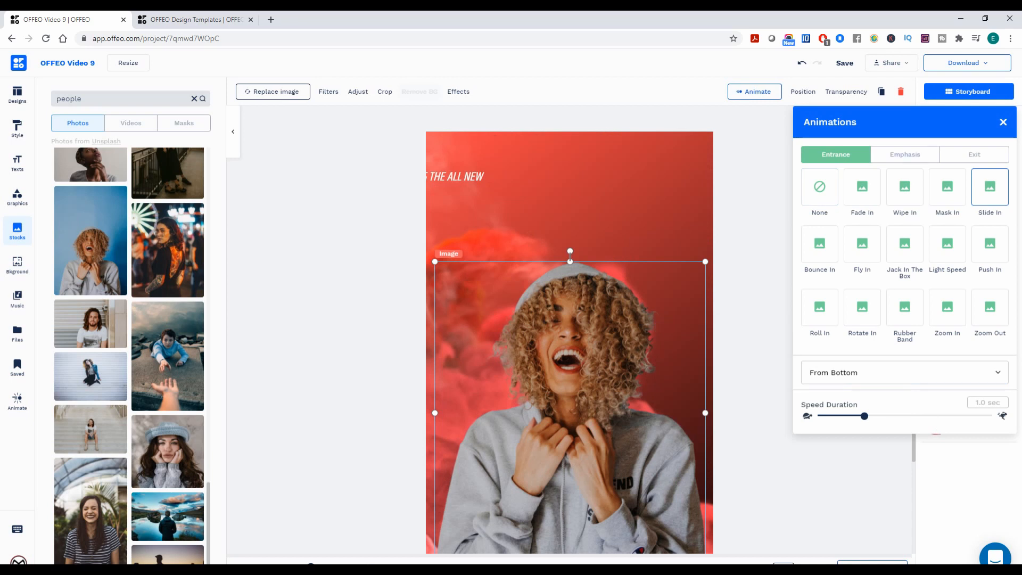
pyautogui.click(974, 154)
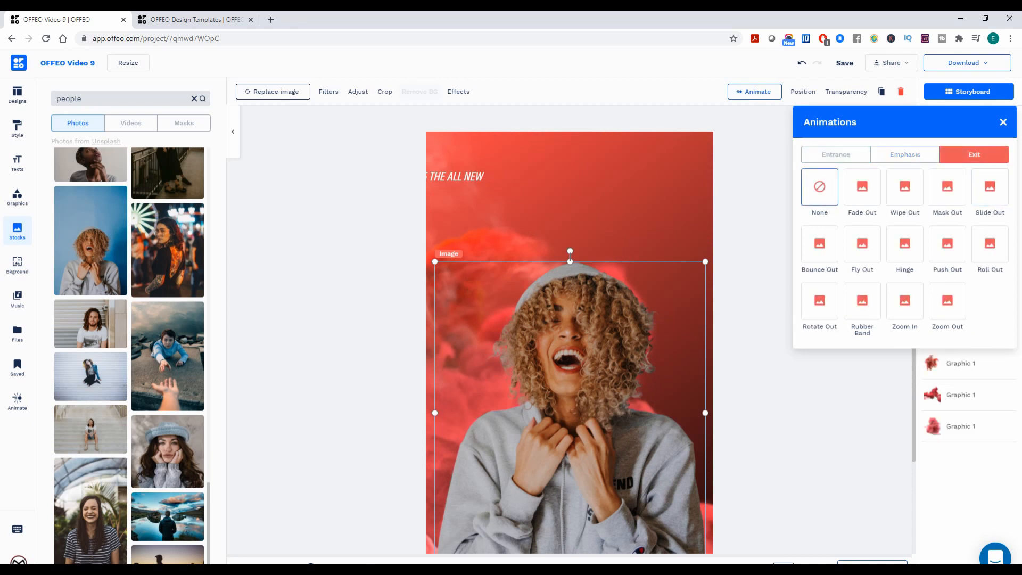
pyautogui.click(989, 186)
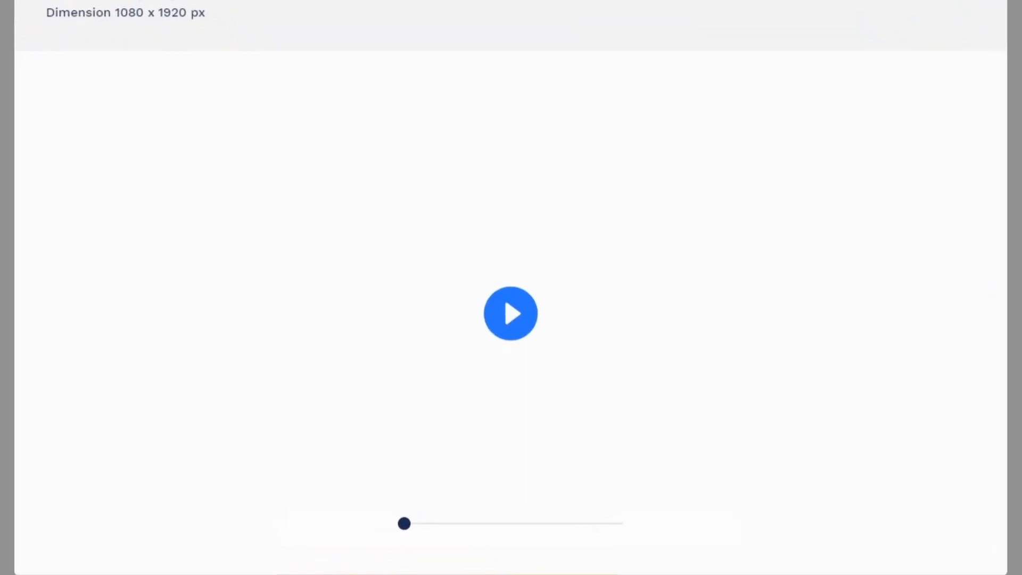
# Play the video preview from the opening AIR MAX - X scene
pyautogui.click(510, 313)
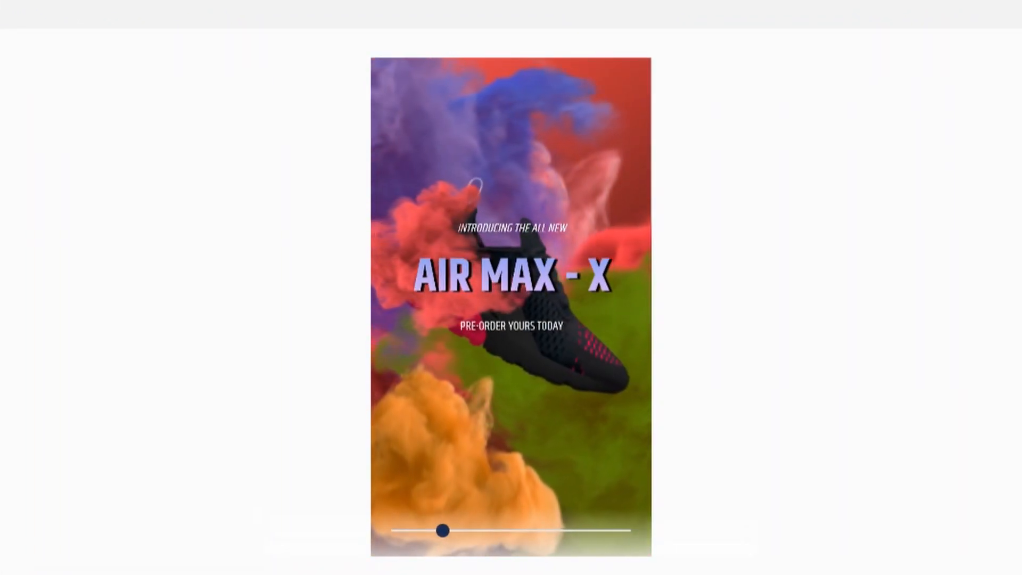